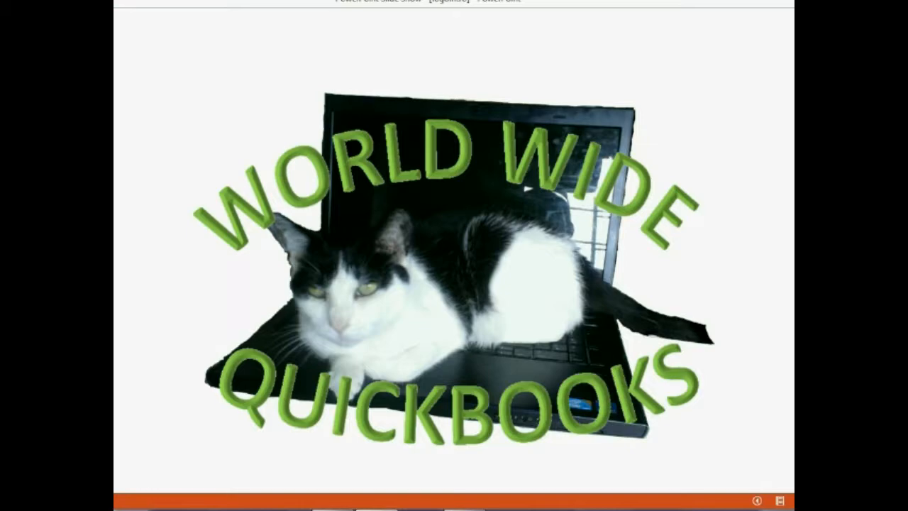
Switch from the intro slide to QuickBooks and reach the Edit menu for Preferences
{"action": "left_click", "coordinate": [45, 28]}
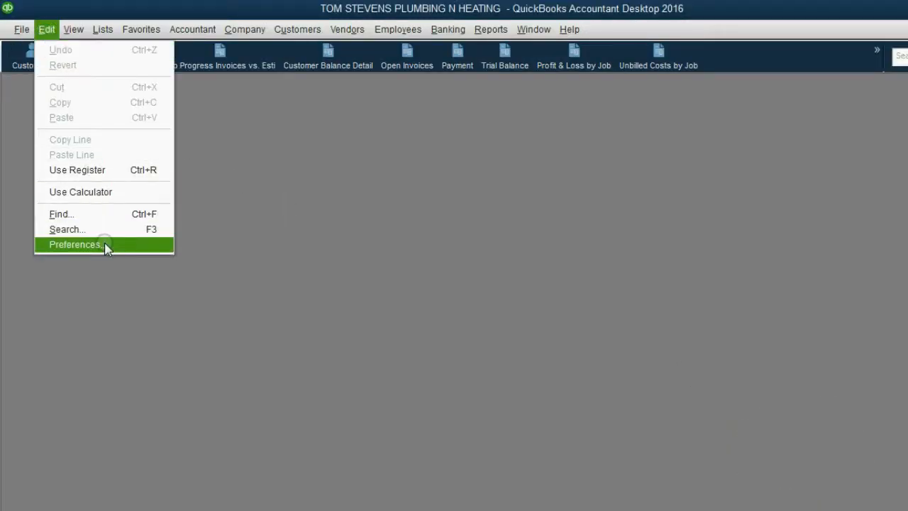
In Time & Expenses company preferences, enter a default markup percentage of 25%
{"action": "left_click", "coordinate": [74, 244]}
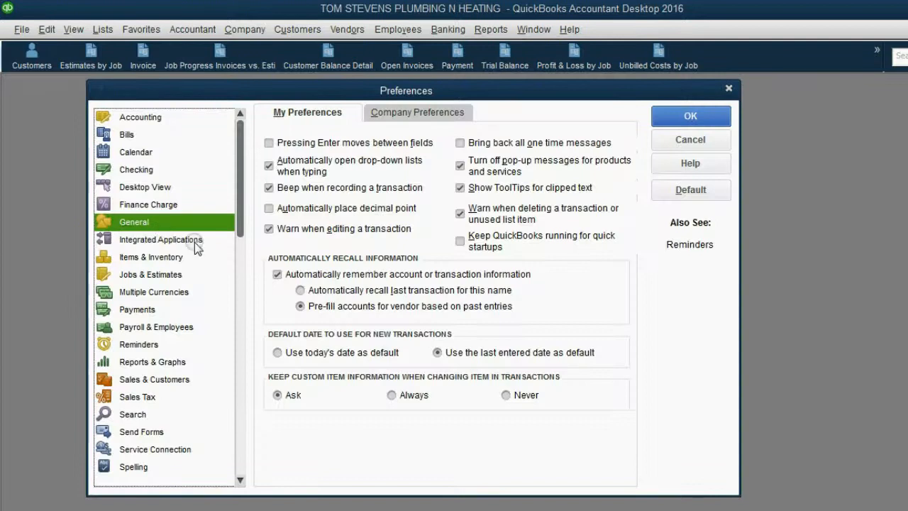
{"action": "scroll", "scroll_direction": "down", "scroll_amount": 3}
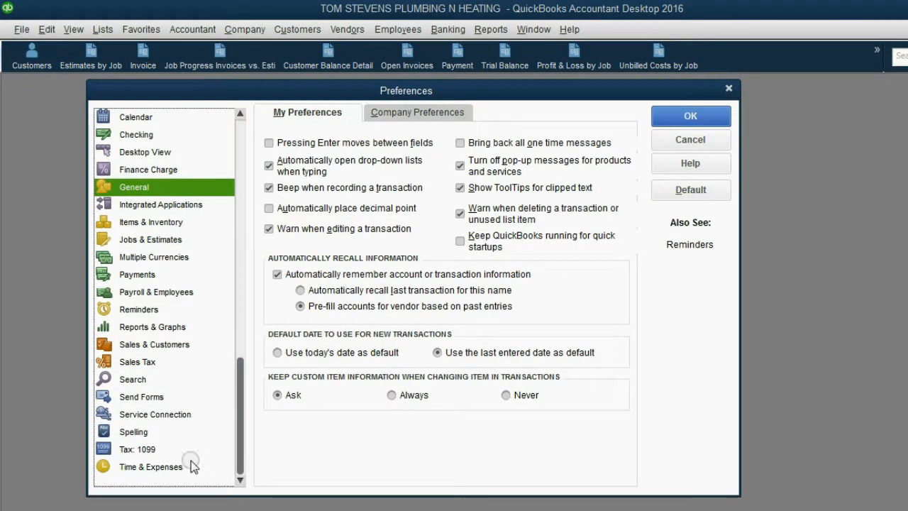
{"action": "left_click", "coordinate": [150, 465]}
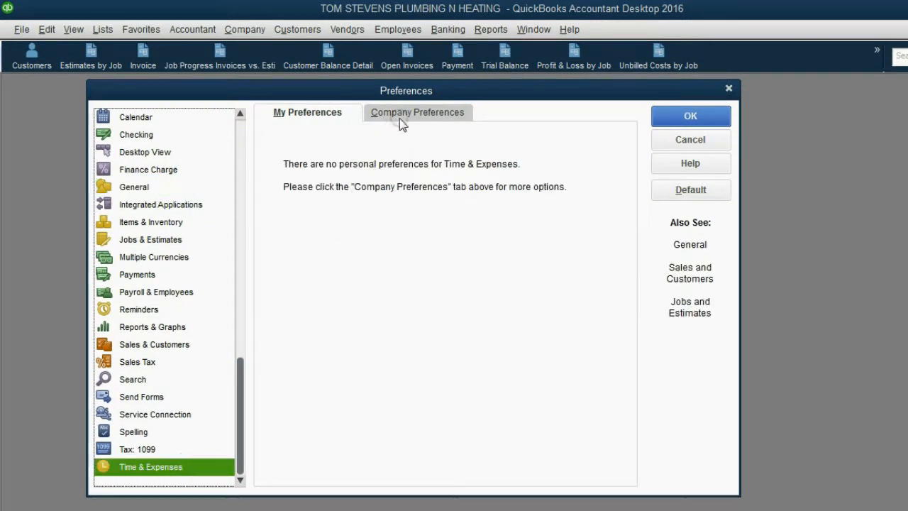
{"action": "left_click", "coordinate": [418, 112]}
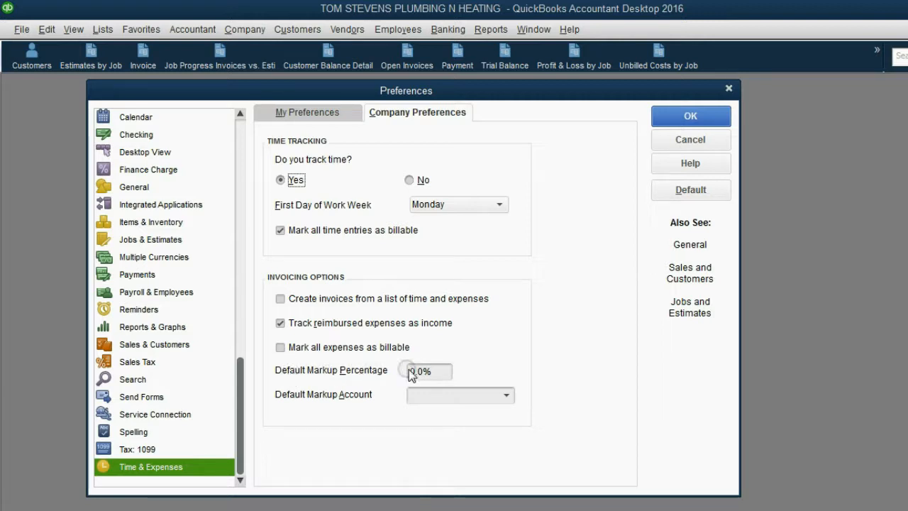
{"action": "left_click", "coordinate": [425, 372]}
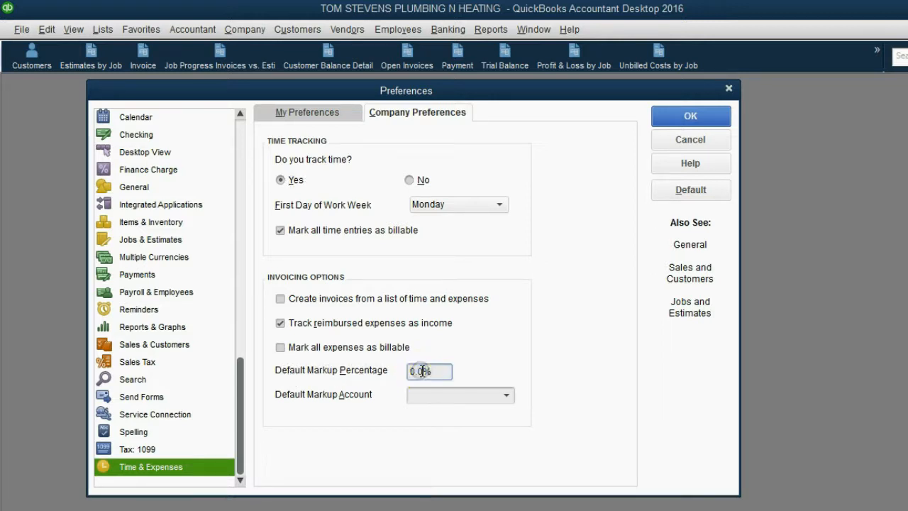
{"action": "type", "text": "25%"}
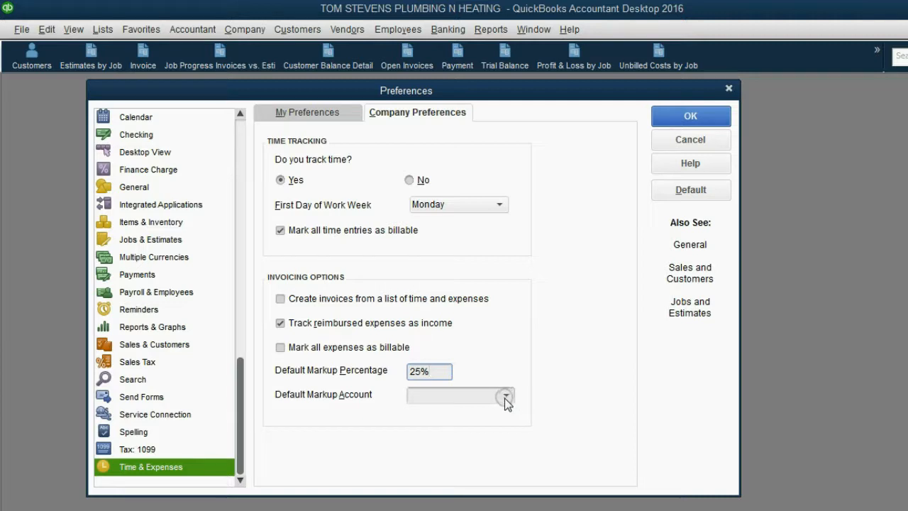
{"action": "mouse_move", "coordinate": [505, 397]}
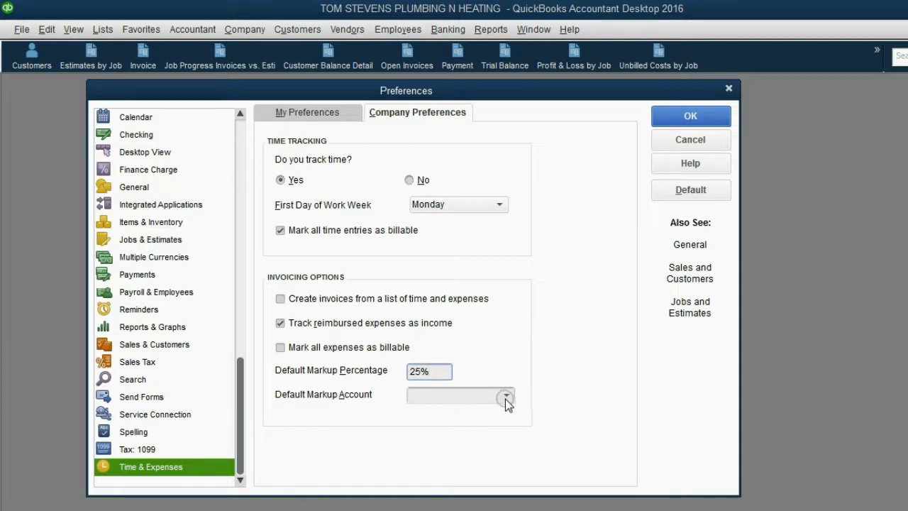
Add a new Income account PROFIT FROM REIMBURSABLE EXPENS as the default markup account and save it
{"action": "left_click", "coordinate": [505, 396]}
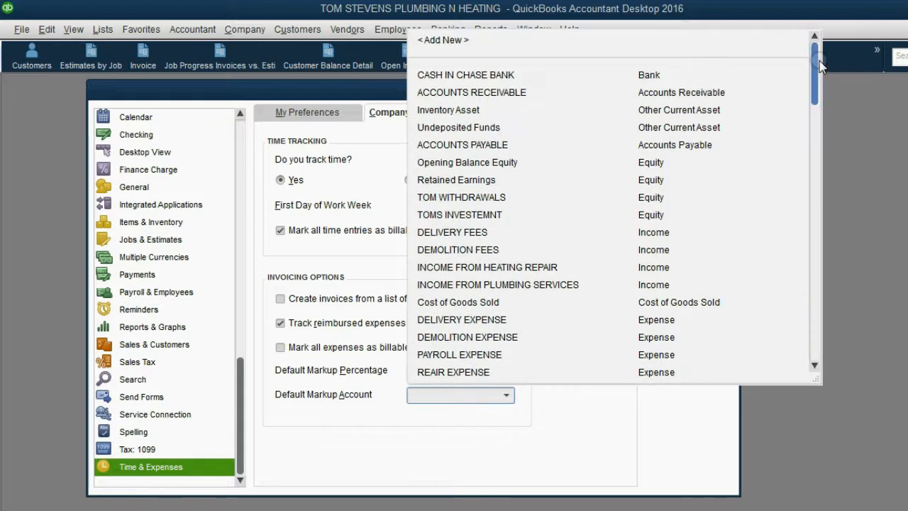
{"action": "scroll", "scroll_direction": "down", "scroll_amount": 3}
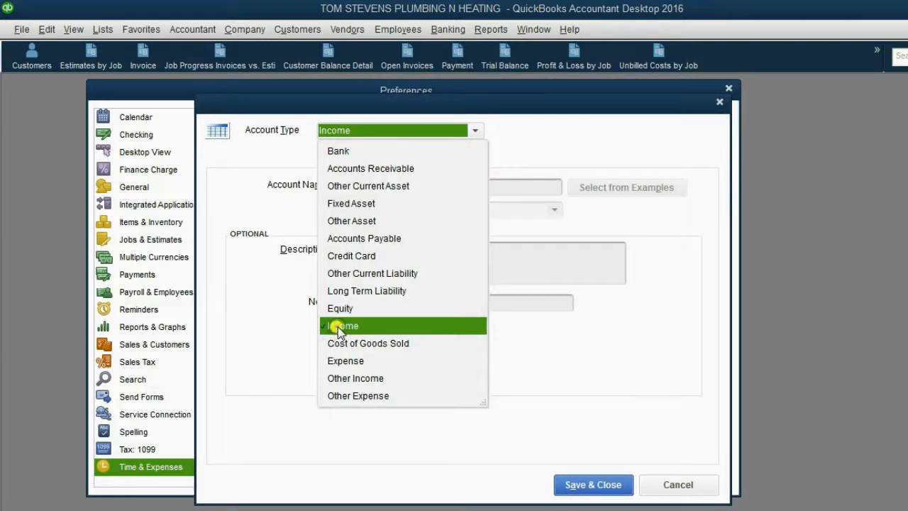
{"action": "left_click", "coordinate": [343, 324]}
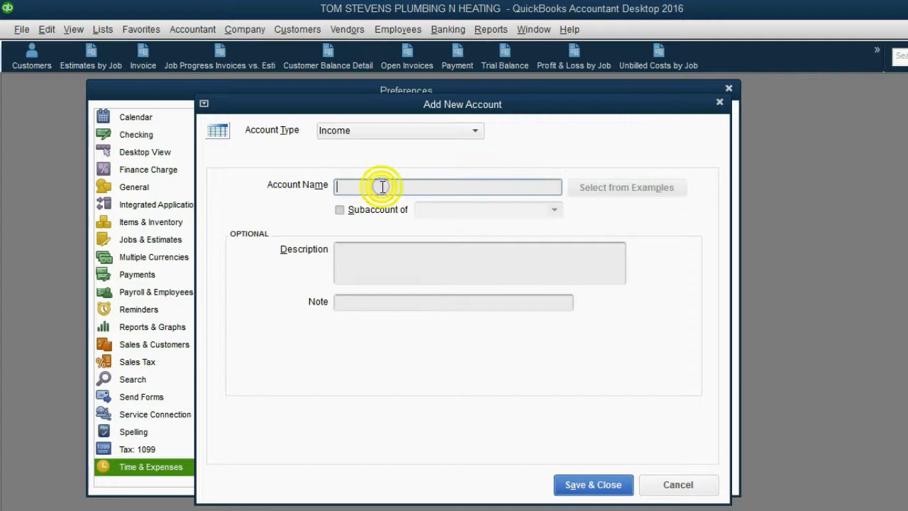
{"action": "type", "text": "PROFIT FROM"}
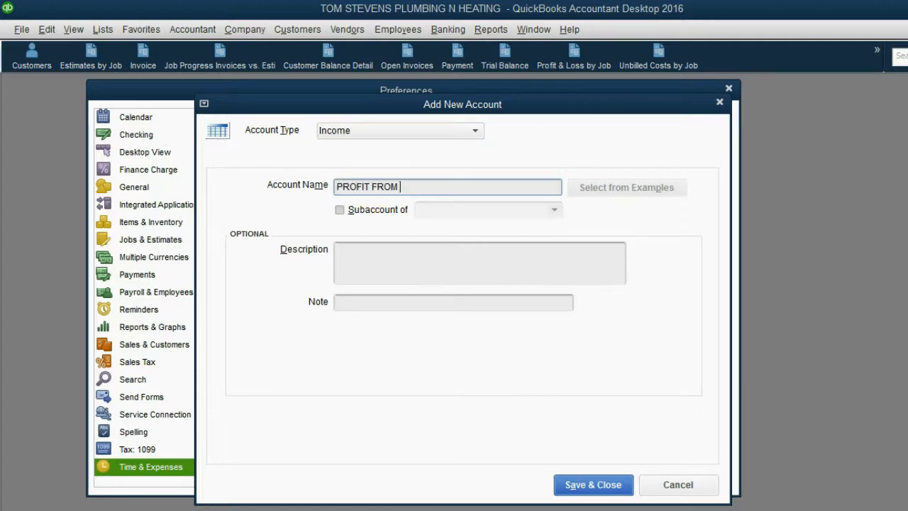
{"action": "type", "text": "REIMBURSABL"}
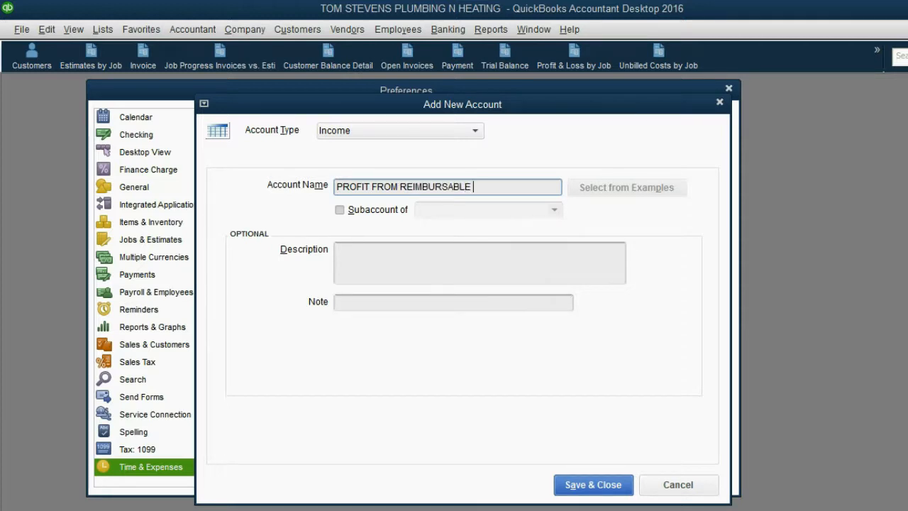
{"action": "type", "text": "EXPE"}
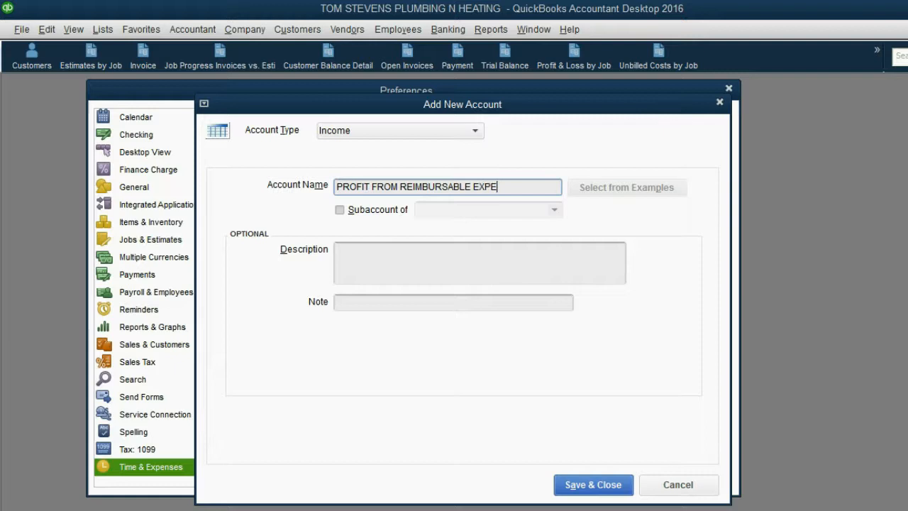
{"action": "type", "text": "NS"}
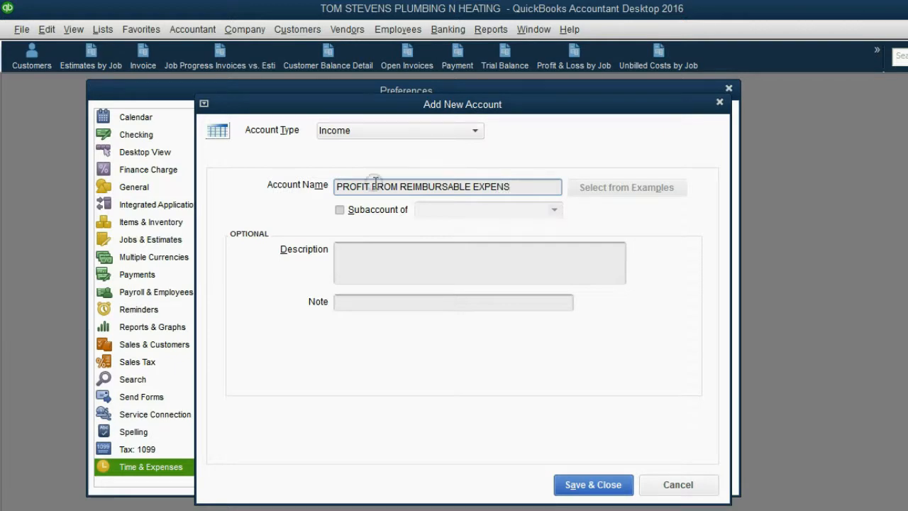
{"action": "left_click", "coordinate": [593, 486]}
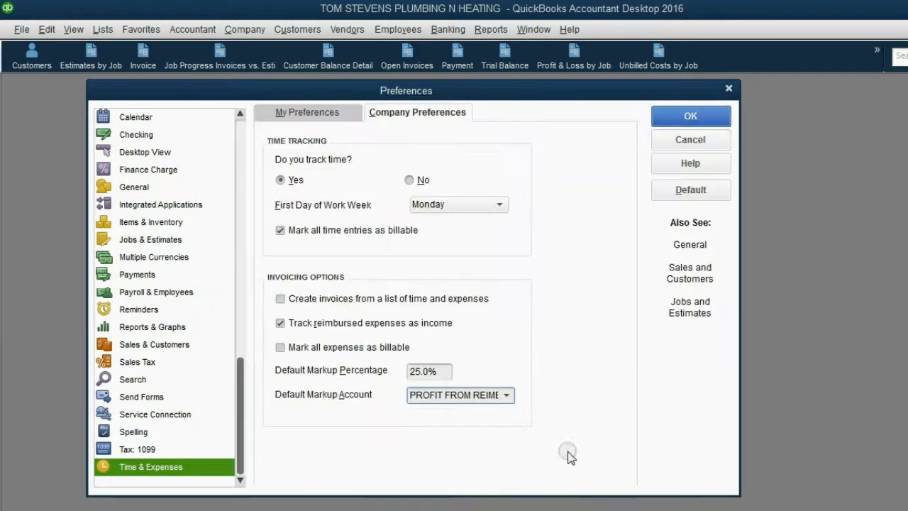
Confirm PROFIT FROM REIMBURSABLE EXPENS as the markup account and save the preferences with OK
{"action": "left_click", "coordinate": [506, 394]}
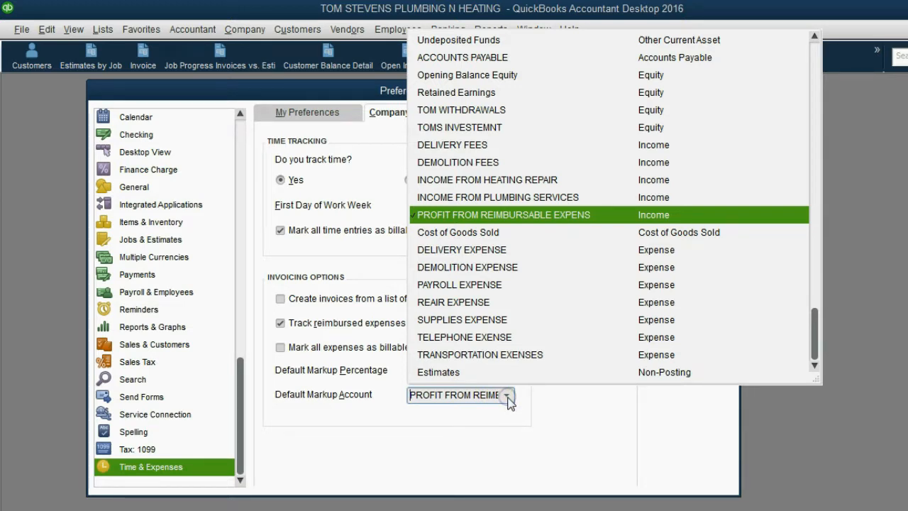
{"action": "left_click", "coordinate": [502, 214]}
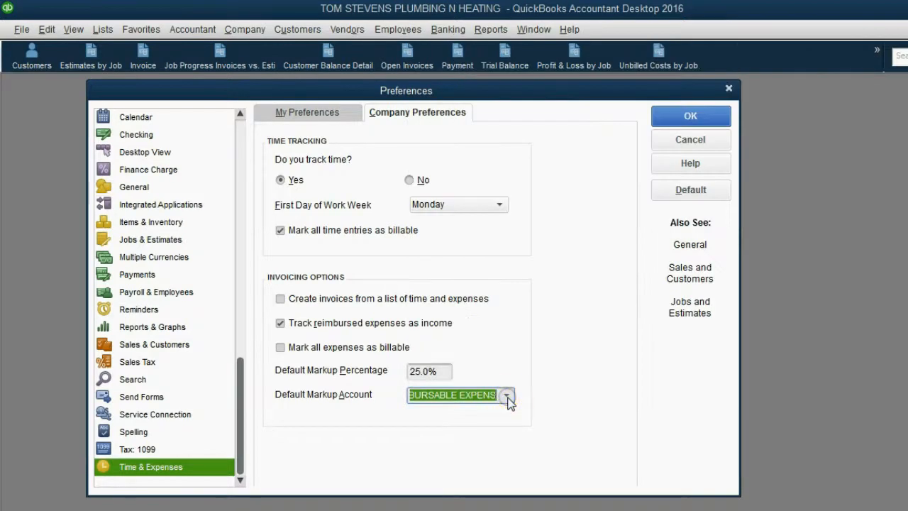
{"action": "left_click", "coordinate": [505, 395]}
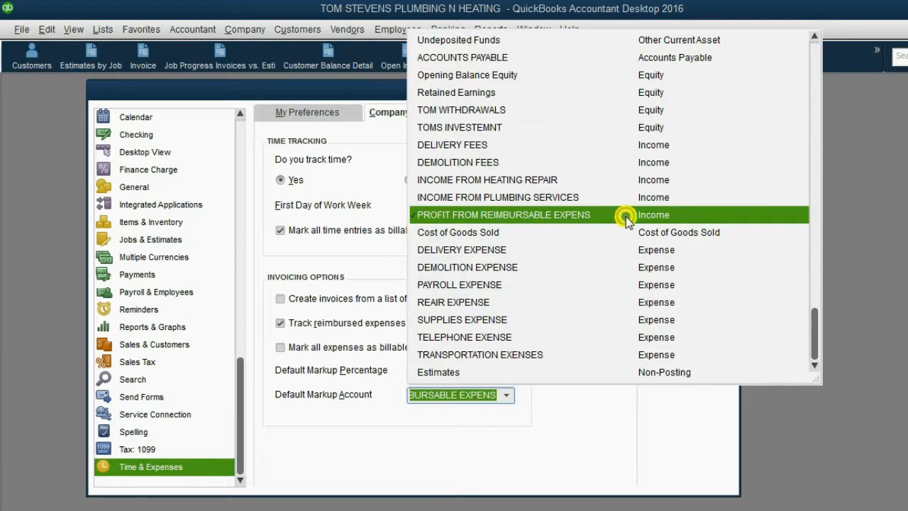
{"action": "left_click", "coordinate": [504, 214]}
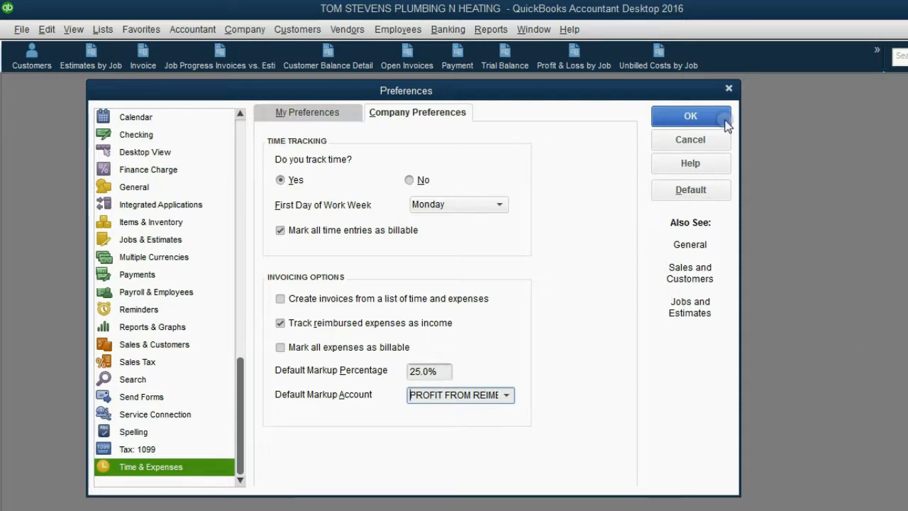
{"action": "left_click", "coordinate": [689, 117]}
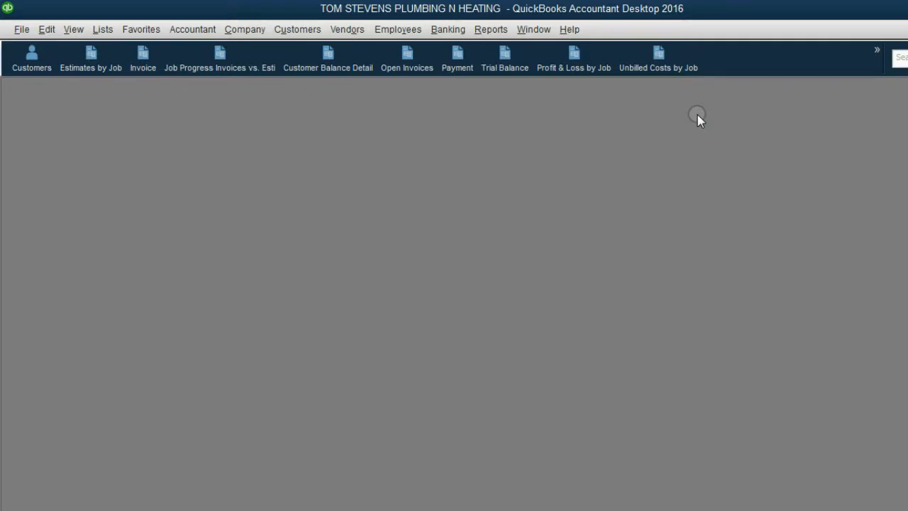
{"action": "mouse_move", "coordinate": [410, 128]}
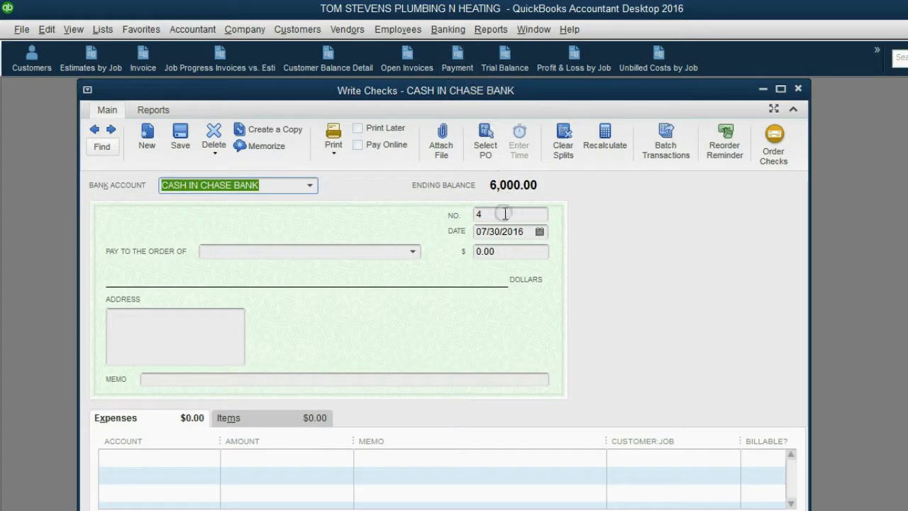
Date the check in March 2017, choose payee STAPLES and enter an amount of 100.00
{"action": "left_click", "coordinate": [539, 232]}
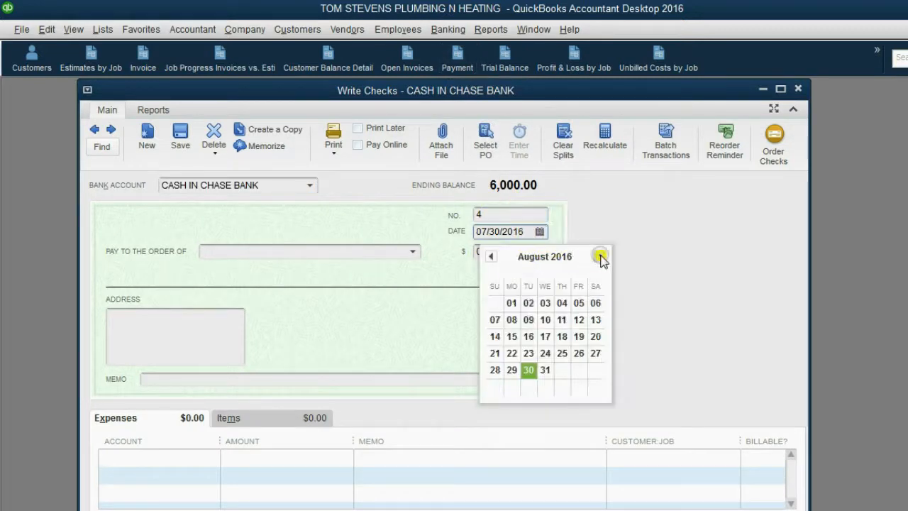
{"action": "left_click", "coordinate": [600, 256]}
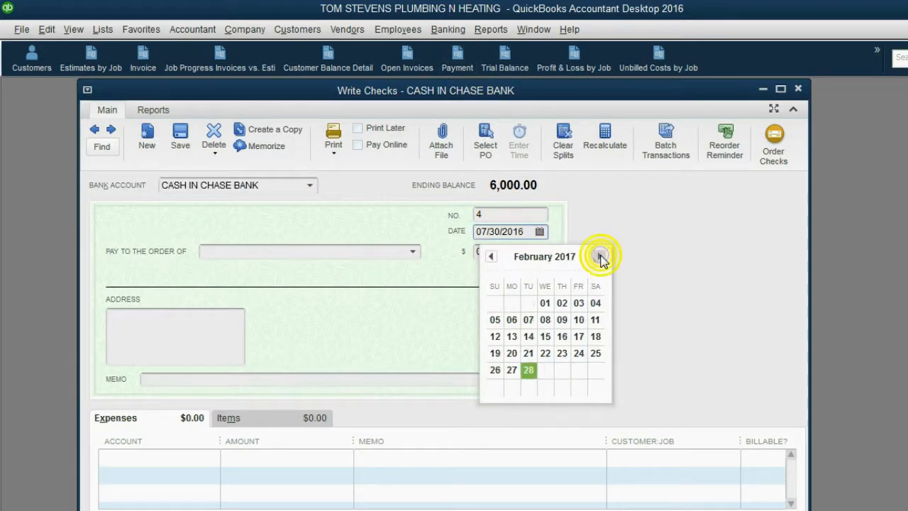
{"action": "left_click", "coordinate": [599, 255]}
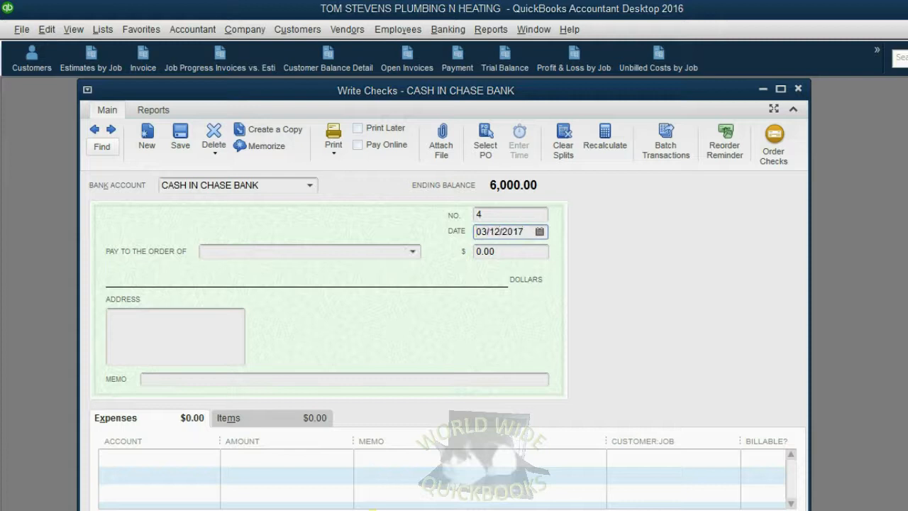
{"action": "mouse_move", "coordinate": [363, 256]}
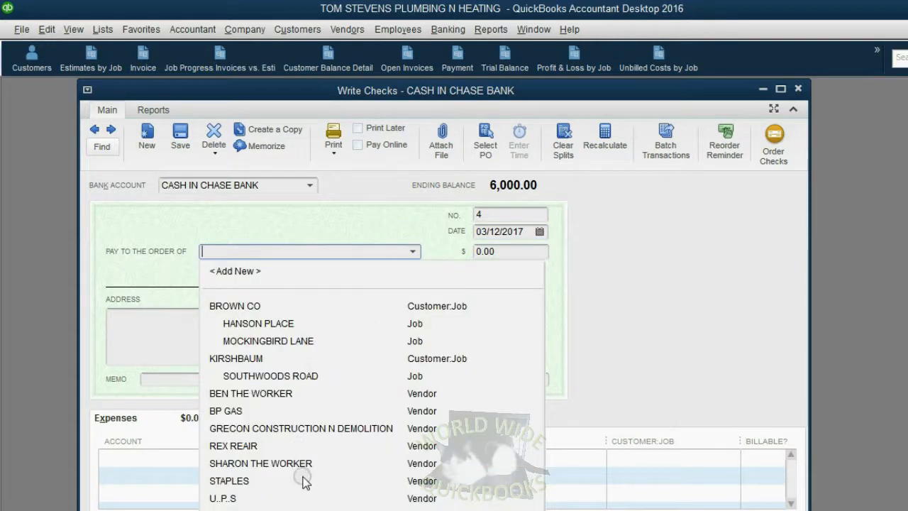
{"action": "left_click", "coordinate": [229, 479]}
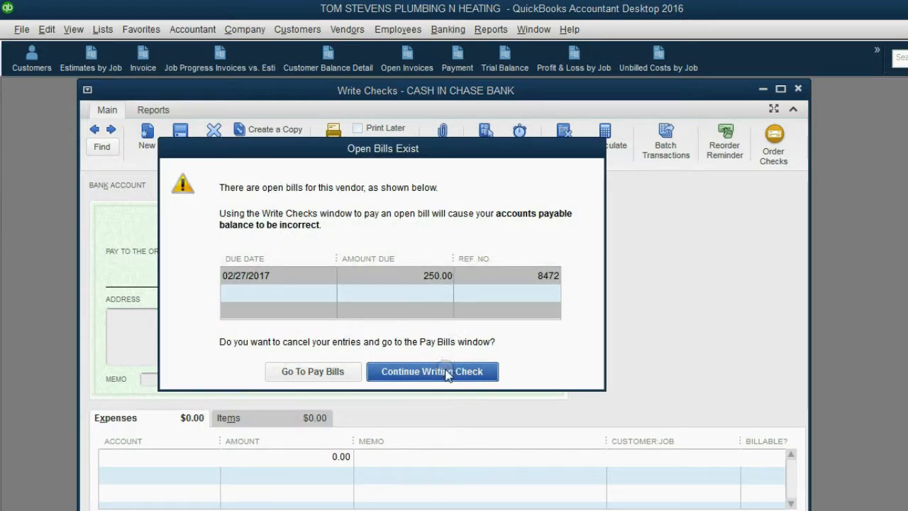
{"action": "left_click", "coordinate": [431, 372]}
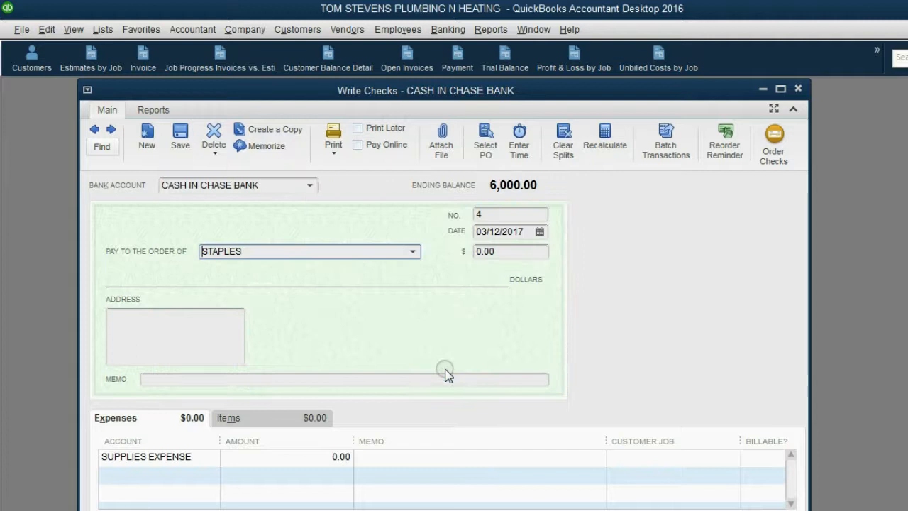
{"action": "left_click", "coordinate": [511, 251]}
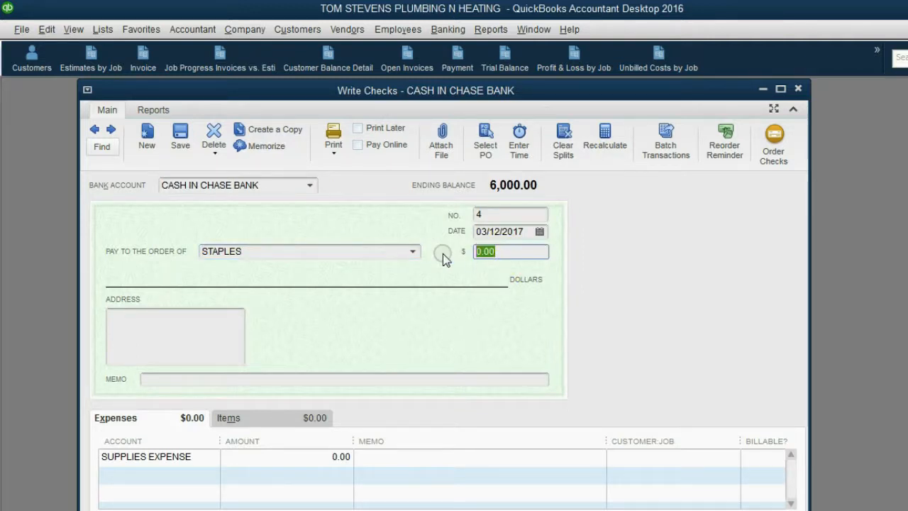
{"action": "type", "text": "100.00"}
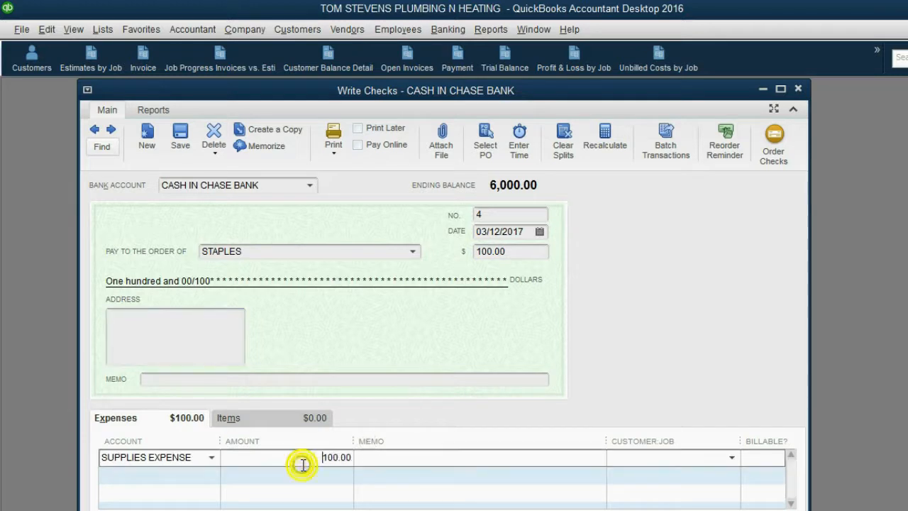
{"action": "mouse_move", "coordinate": [734, 461]}
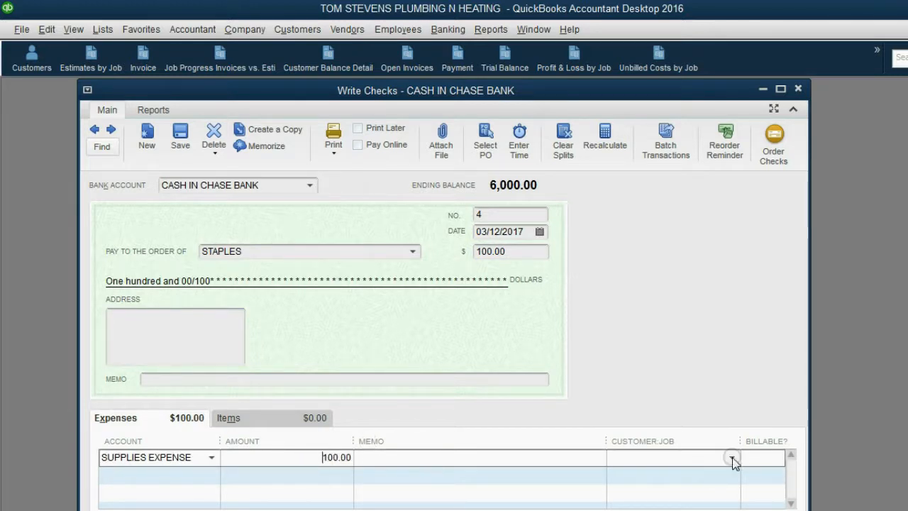
Assign the supplies expense to Brown Co:Mockingbird Lane as billable and save the check
{"action": "left_click", "coordinate": [732, 457]}
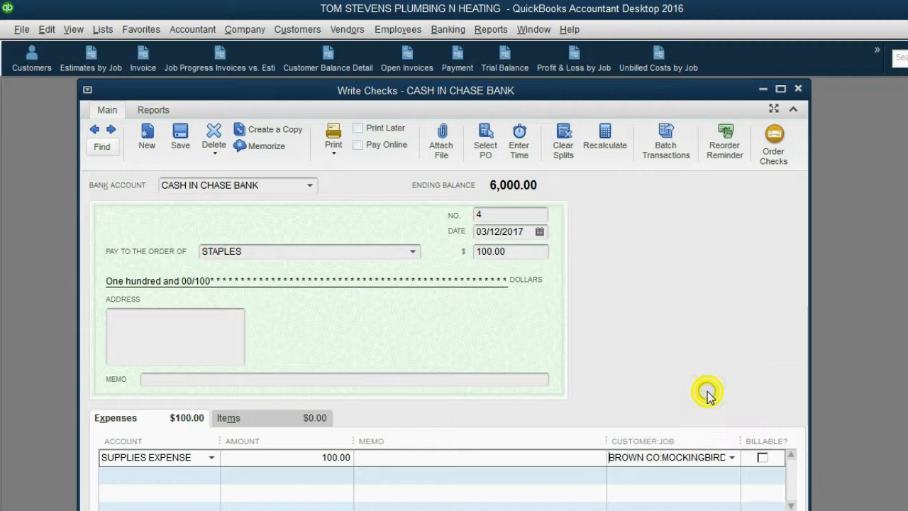
{"action": "left_click", "coordinate": [763, 457]}
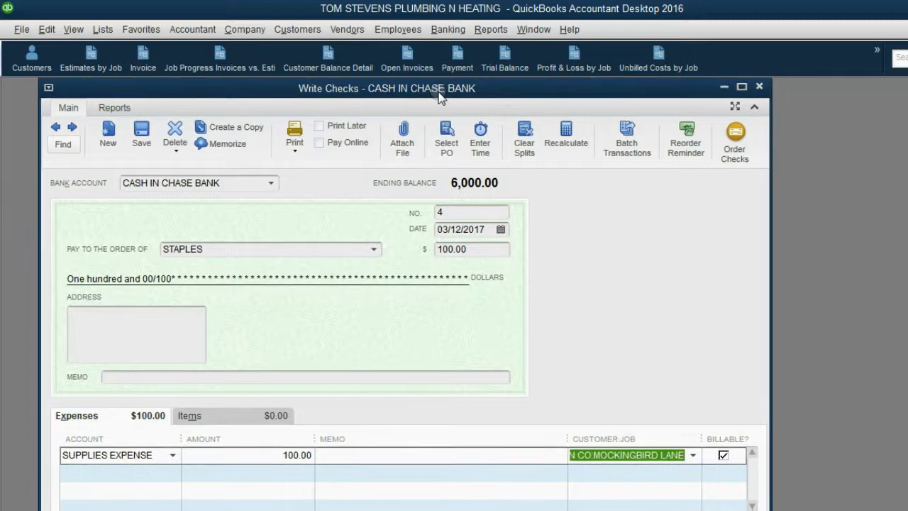
{"action": "left_click", "coordinate": [759, 86]}
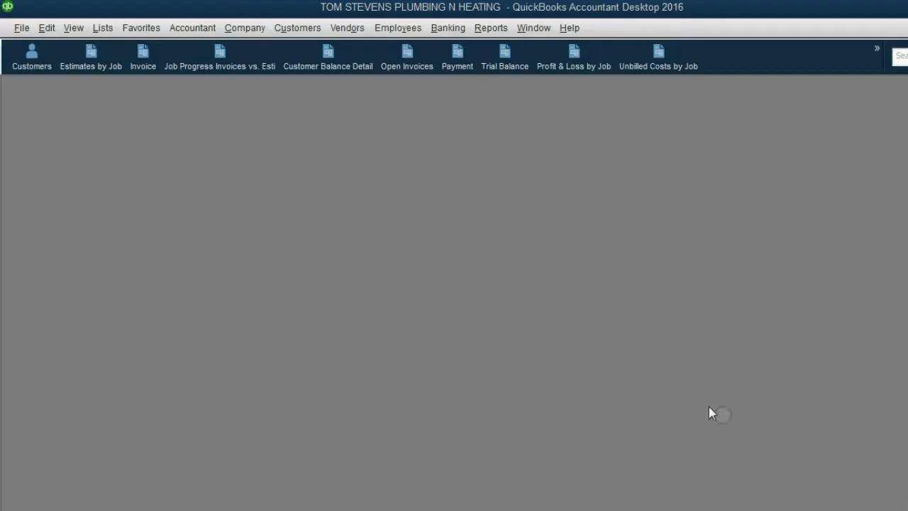
Start a new vendor bill dated 03/14/2017 for Rex Reair with reference 8181
{"action": "left_click", "coordinate": [346, 28]}
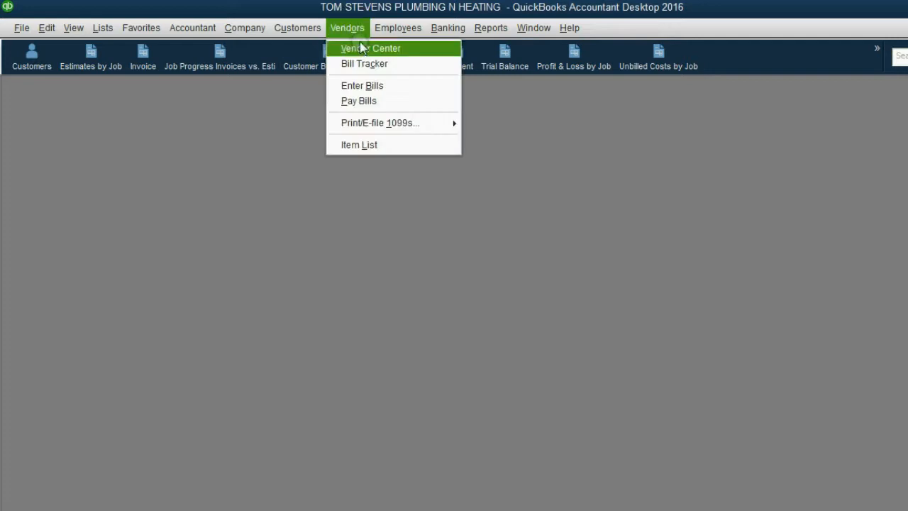
{"action": "left_click", "coordinate": [361, 86]}
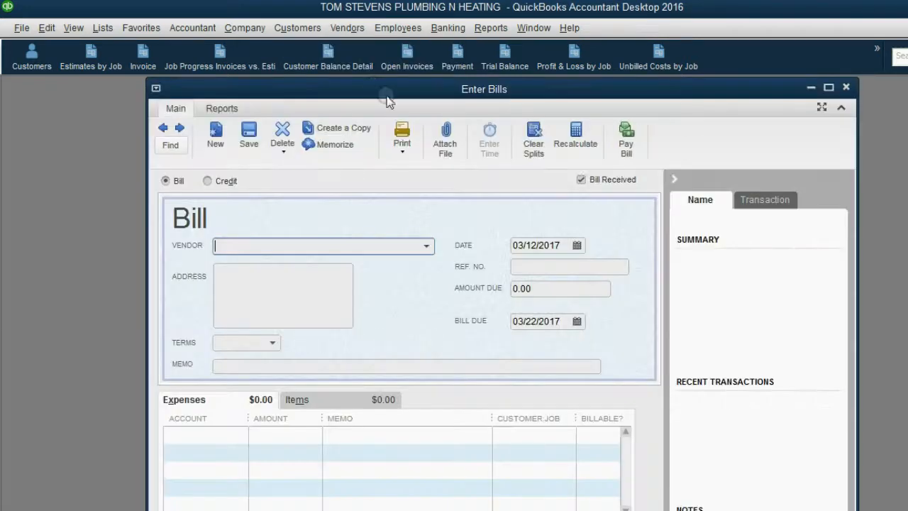
{"action": "left_click", "coordinate": [576, 244]}
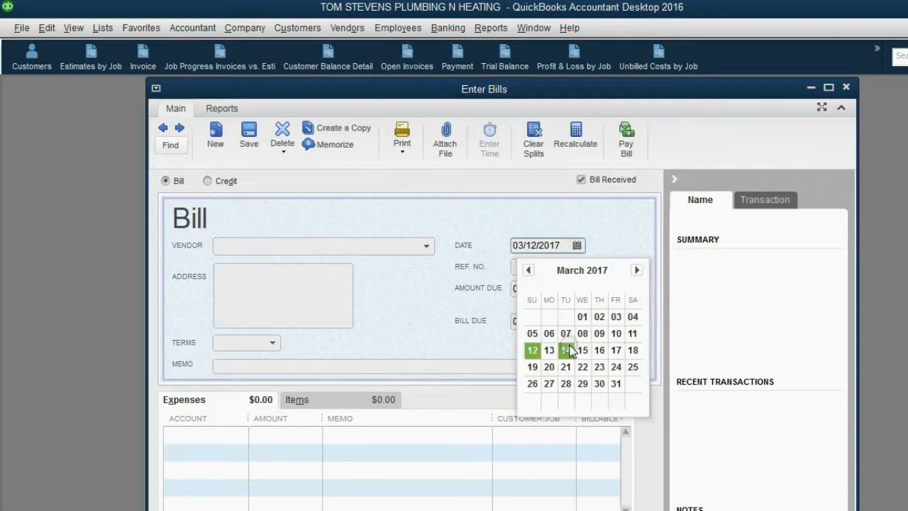
{"action": "left_click", "coordinate": [581, 349]}
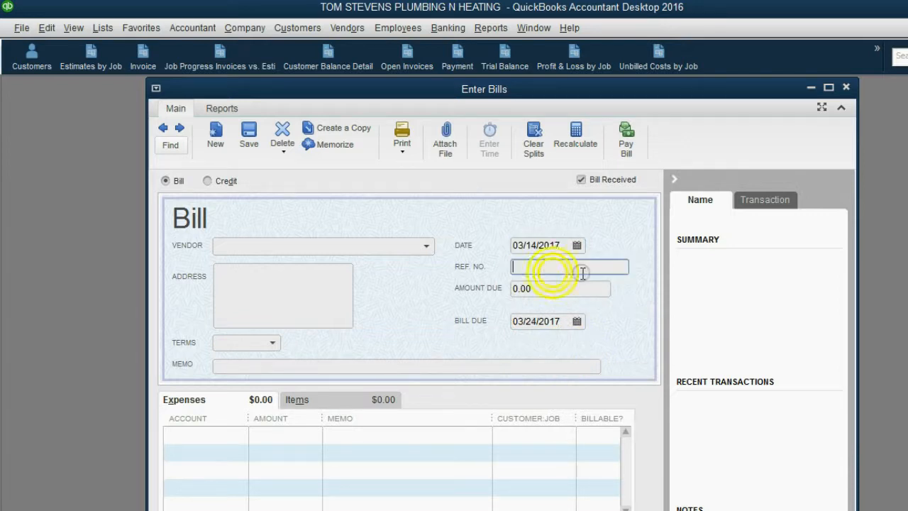
{"action": "type", "text": "8181"}
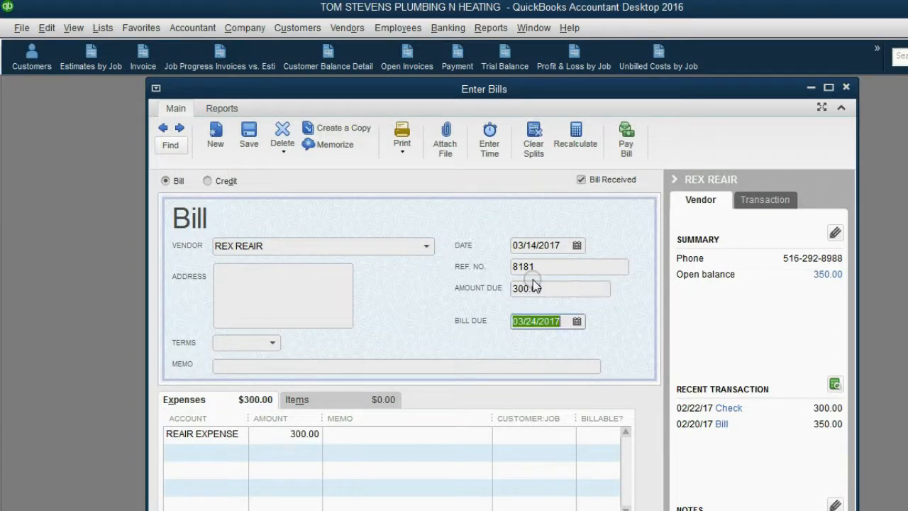
Charge the $300 repair expense to Mockingbird Lane and mark it billable
{"action": "left_click", "coordinate": [567, 434]}
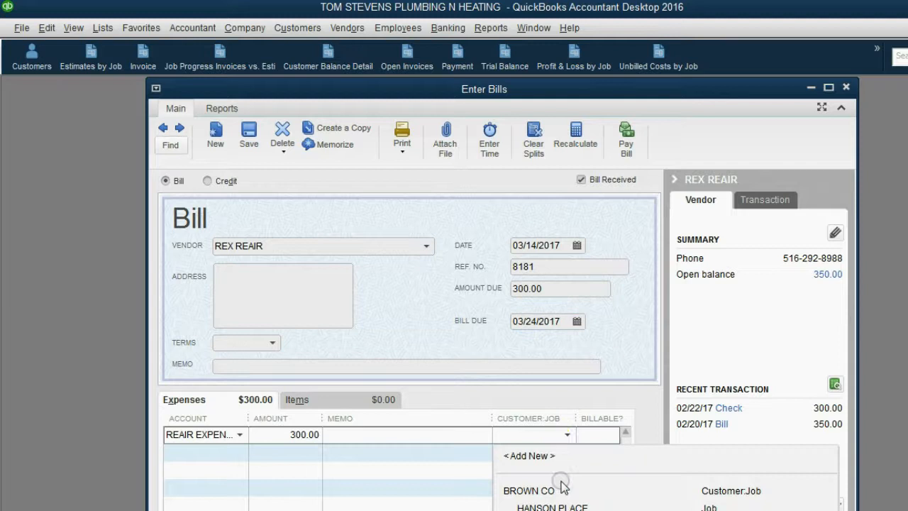
{"action": "left_click", "coordinate": [528, 491]}
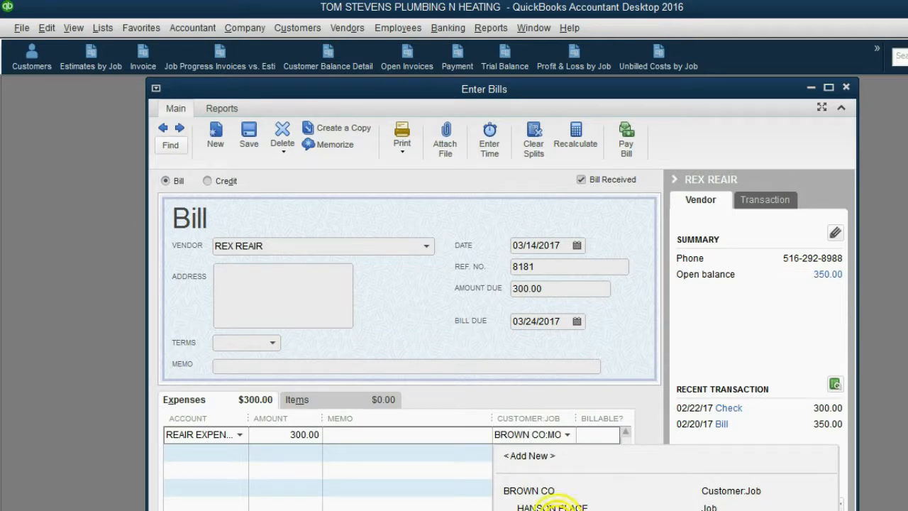
{"action": "left_click", "coordinate": [550, 504]}
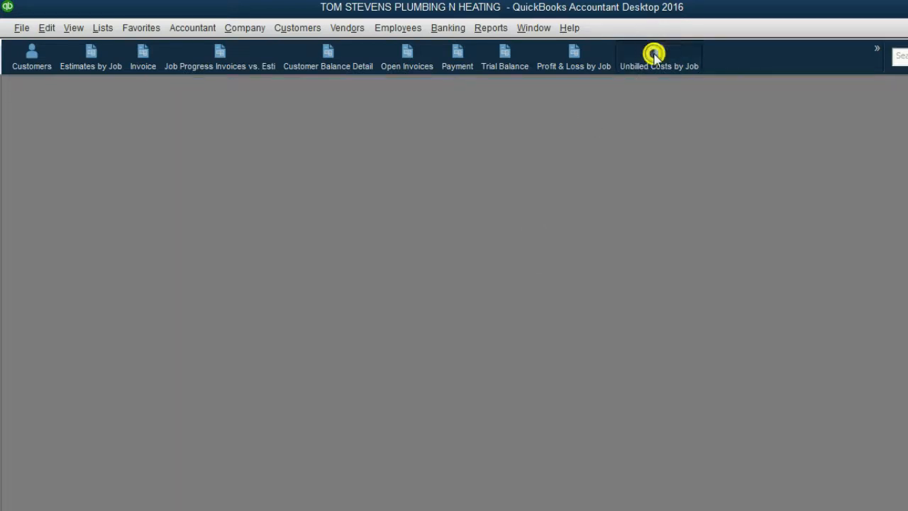
Review the Unbilled Costs by Job report showing $400 for Mockingbird Lane, then start a new invoice
{"action": "left_click", "coordinate": [658, 56]}
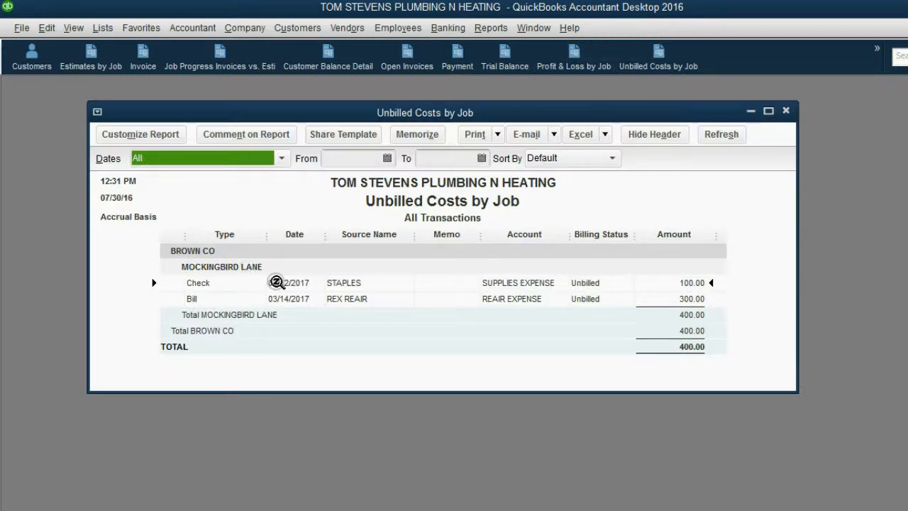
{"action": "left_click", "coordinate": [278, 283]}
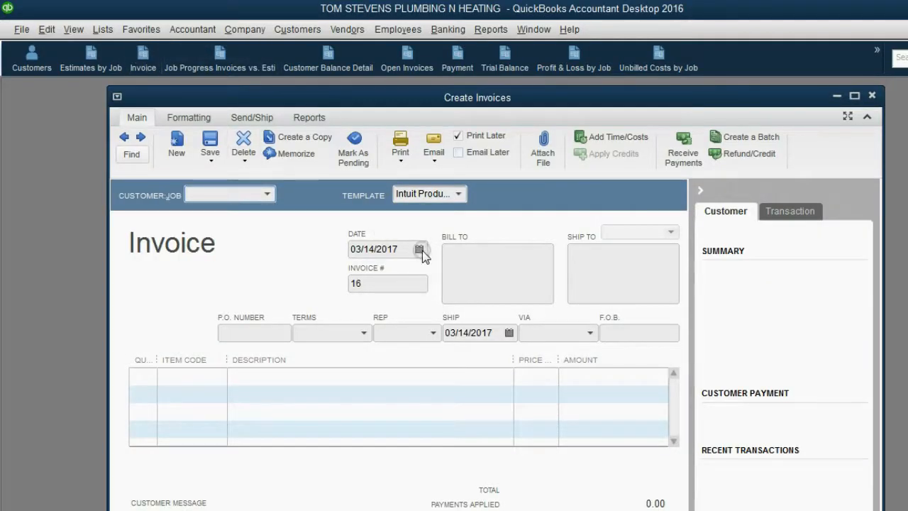
Invoice Brown Co:Mockingbird Lane at 10% of the entire estimate and choose to add outstanding billable costs
{"action": "left_click", "coordinate": [420, 250]}
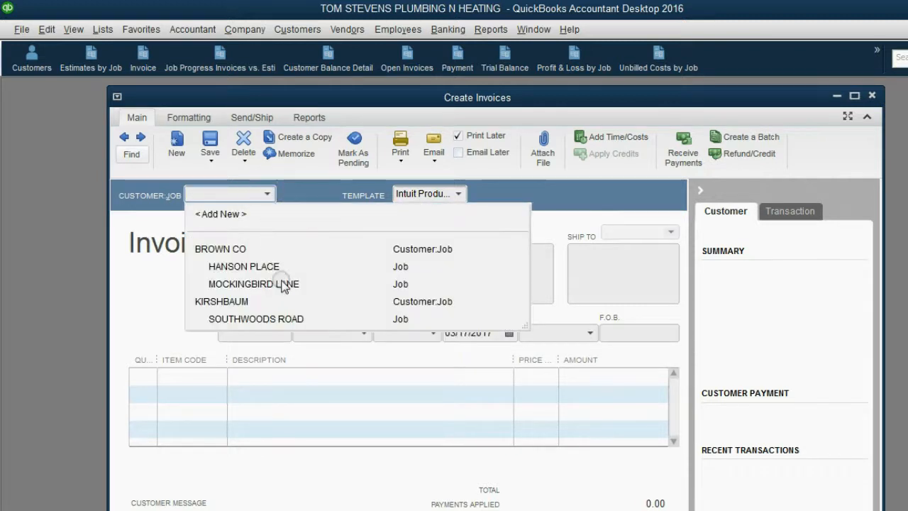
{"action": "left_click", "coordinate": [253, 283]}
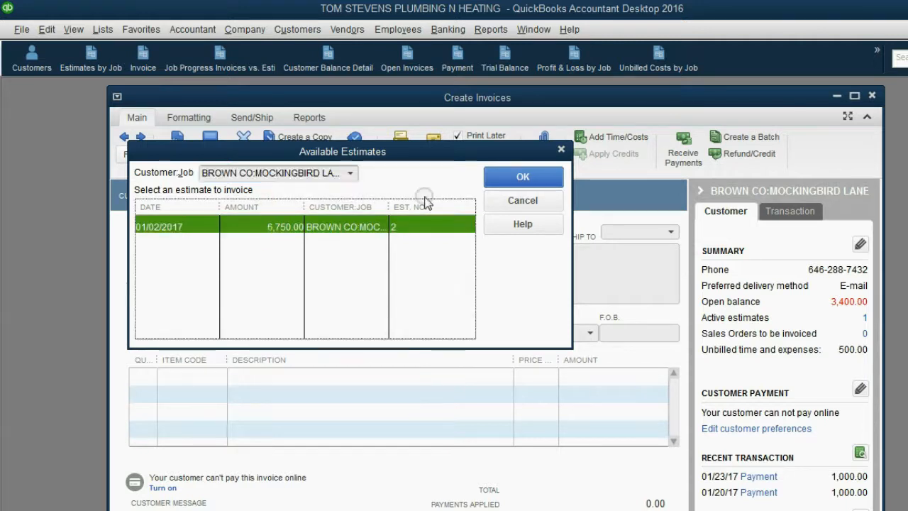
{"action": "left_click", "coordinate": [522, 176]}
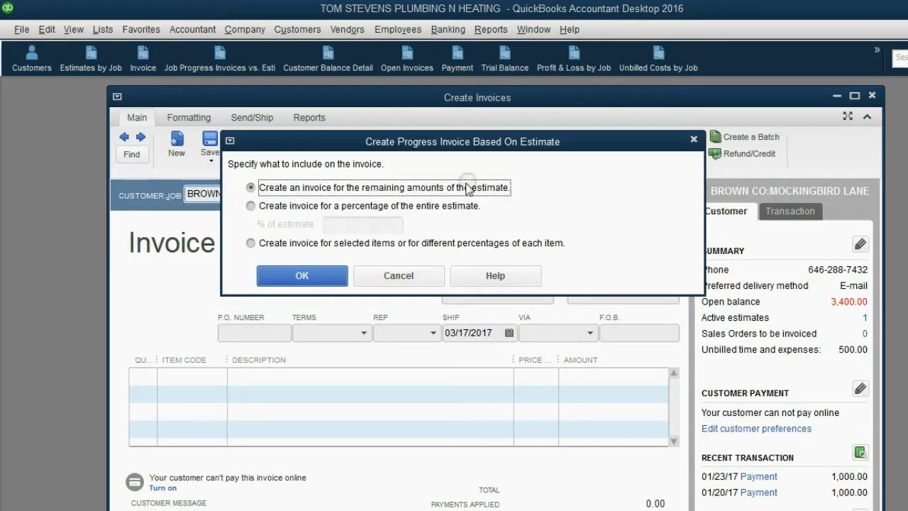
{"action": "left_click", "coordinate": [251, 205]}
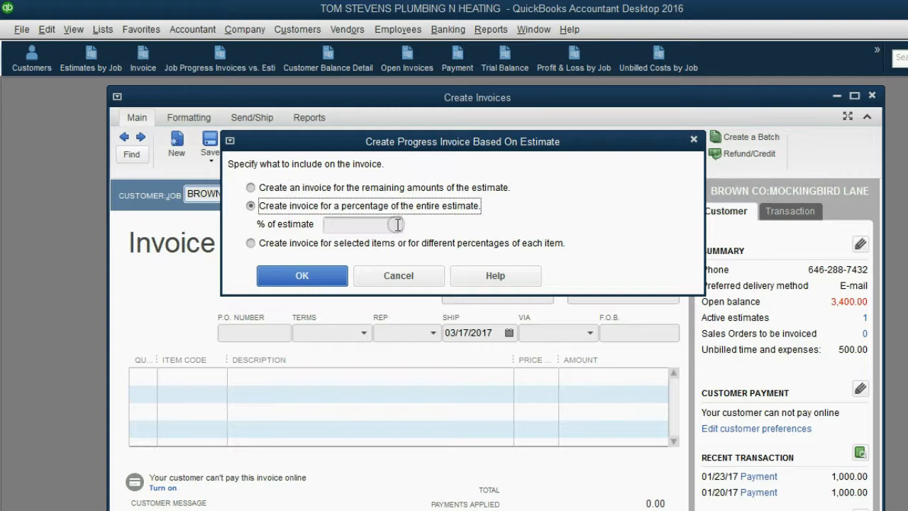
{"action": "type", "text": "10.0%"}
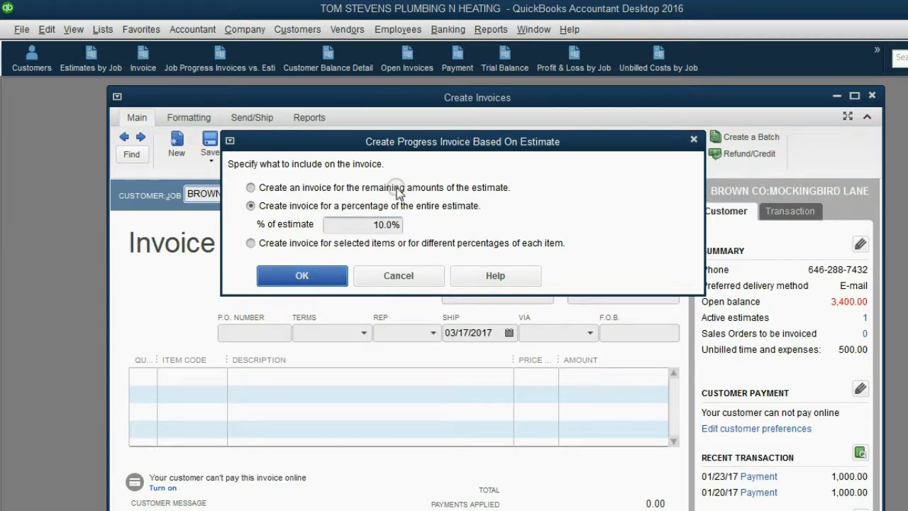
{"action": "left_click", "coordinate": [301, 275]}
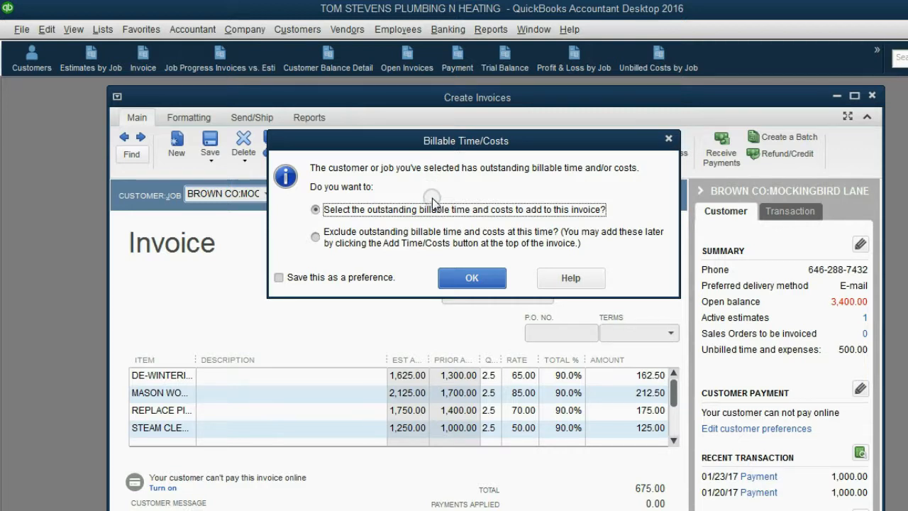
{"action": "left_click", "coordinate": [471, 277]}
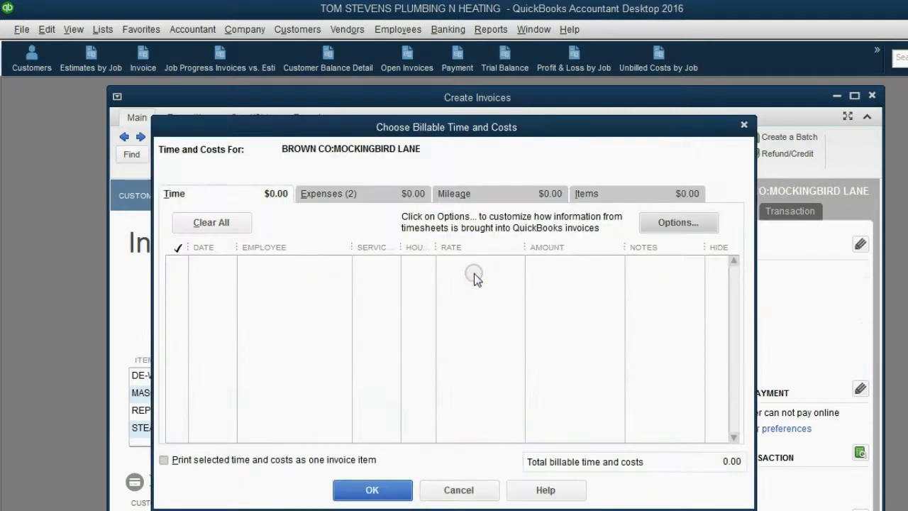
Select the Staples and Rex Reair expenses with 25% markup to the reimbursable profit account and add them to the invoice
{"action": "left_click", "coordinate": [327, 193]}
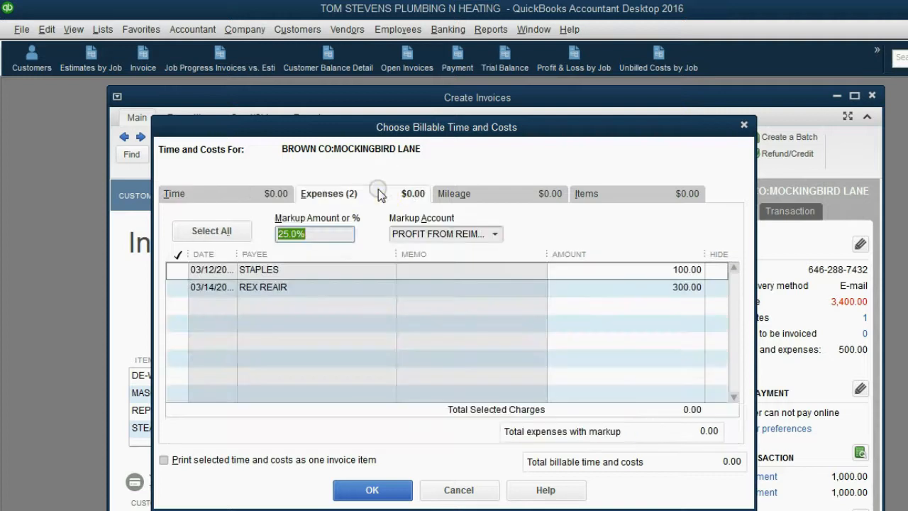
{"action": "mouse_move", "coordinate": [283, 287]}
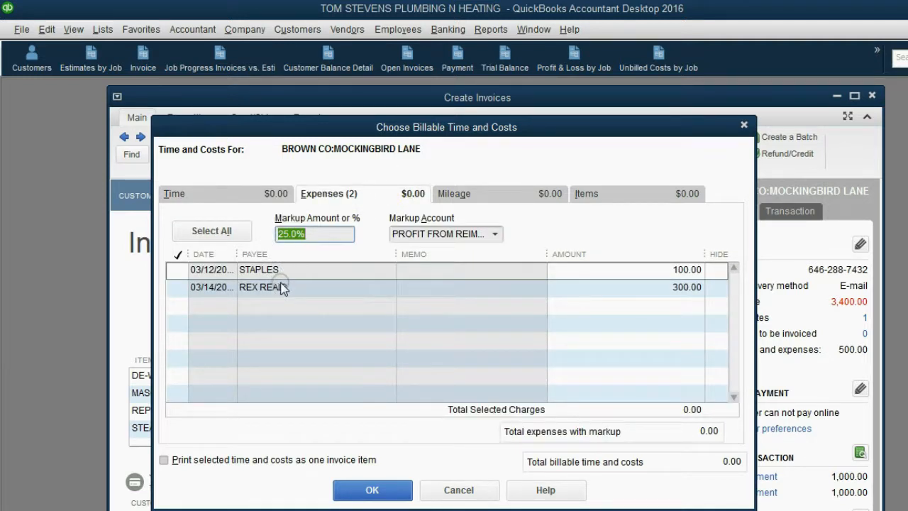
{"action": "left_click", "coordinate": [177, 287]}
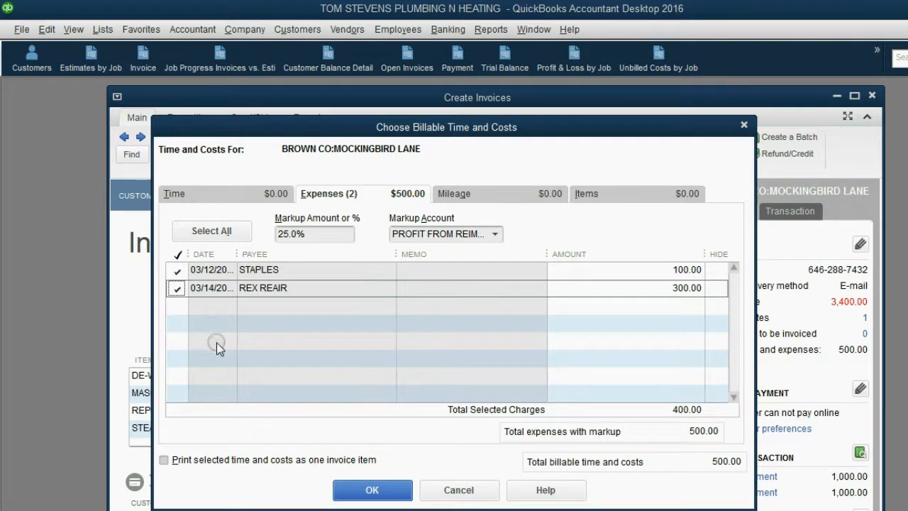
{"action": "left_click", "coordinate": [494, 233]}
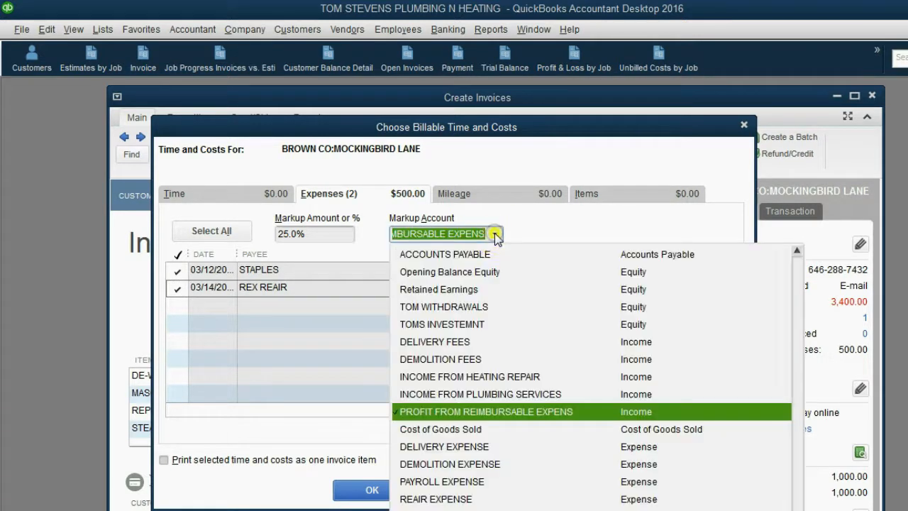
{"action": "left_click", "coordinate": [485, 411]}
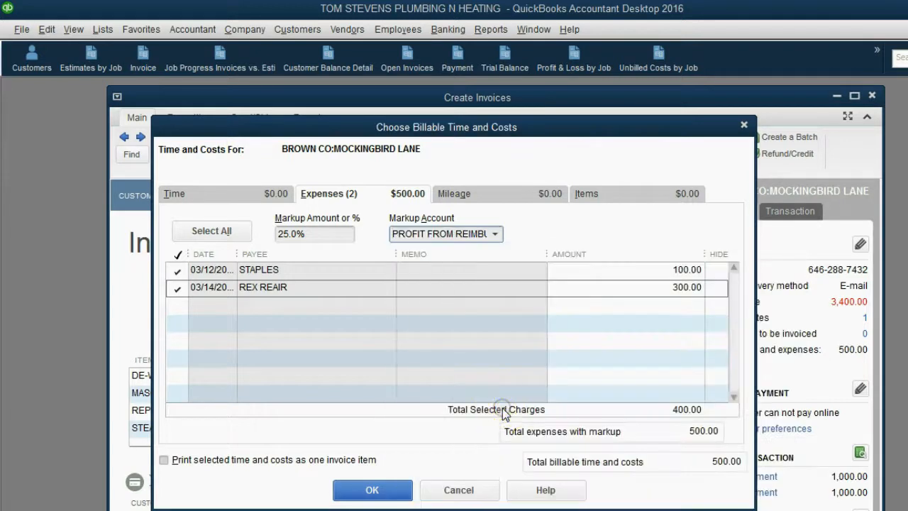
{"action": "mouse_move", "coordinate": [406, 448]}
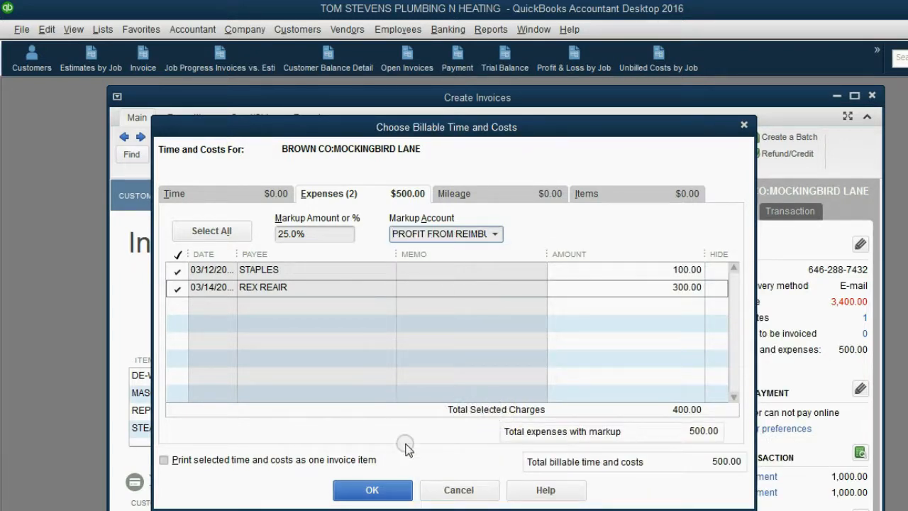
{"action": "left_click", "coordinate": [372, 489]}
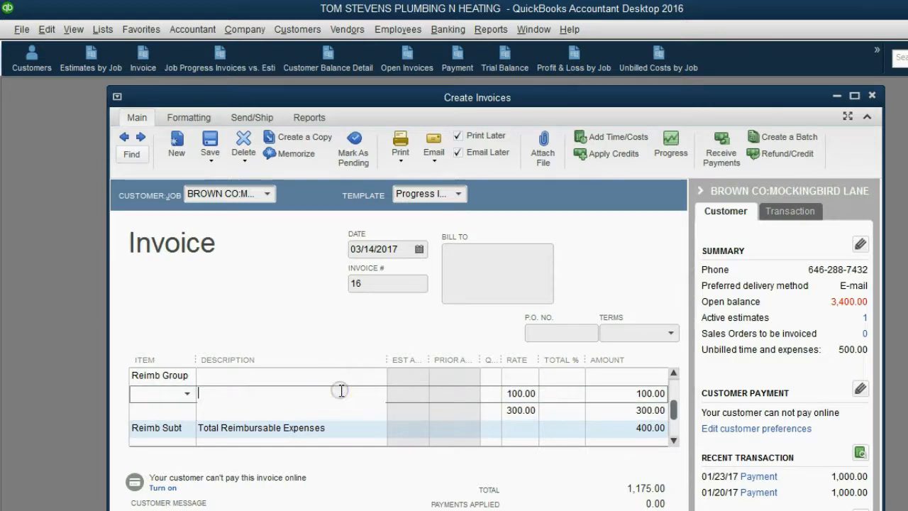
{"action": "mouse_move", "coordinate": [355, 376]}
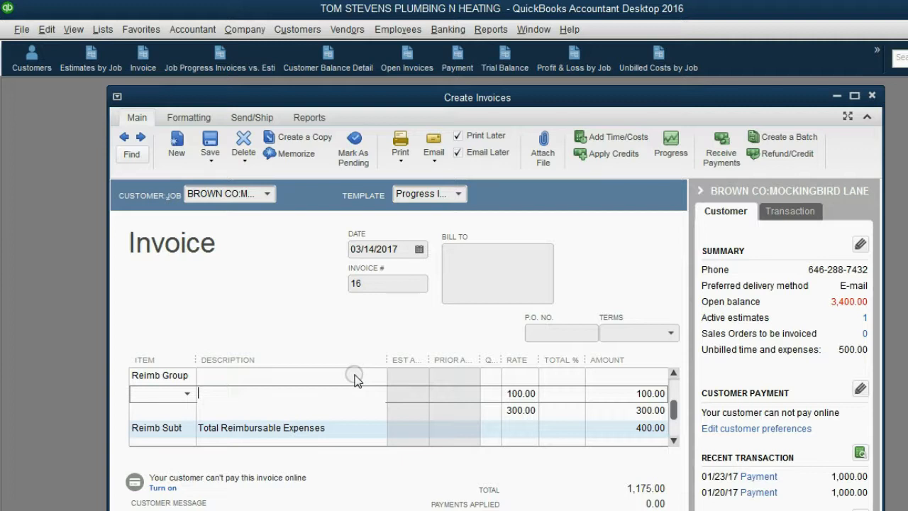
Describe the reimbursable lines as SUPPLIES (100.00) and DEMOLITION (300.00)
{"action": "type", "text": "DEMOLIT"}
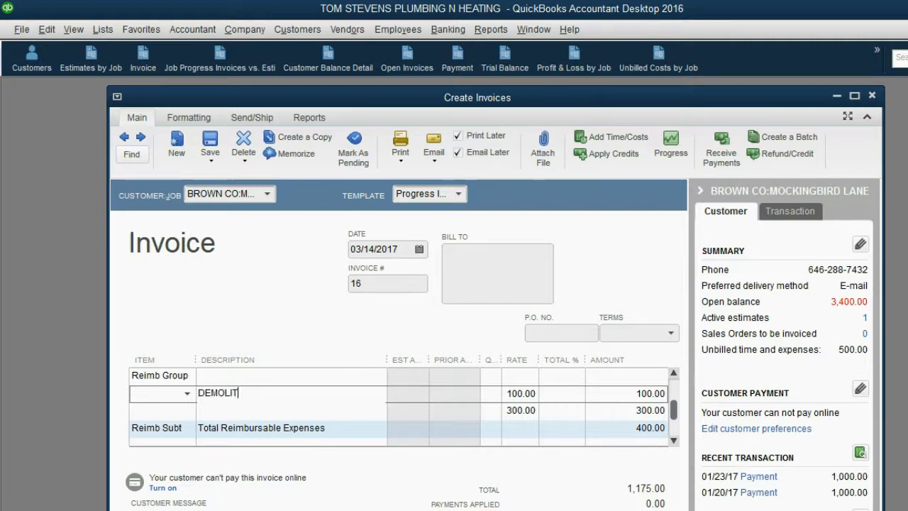
{"action": "key", "text": "ctrl+a"}
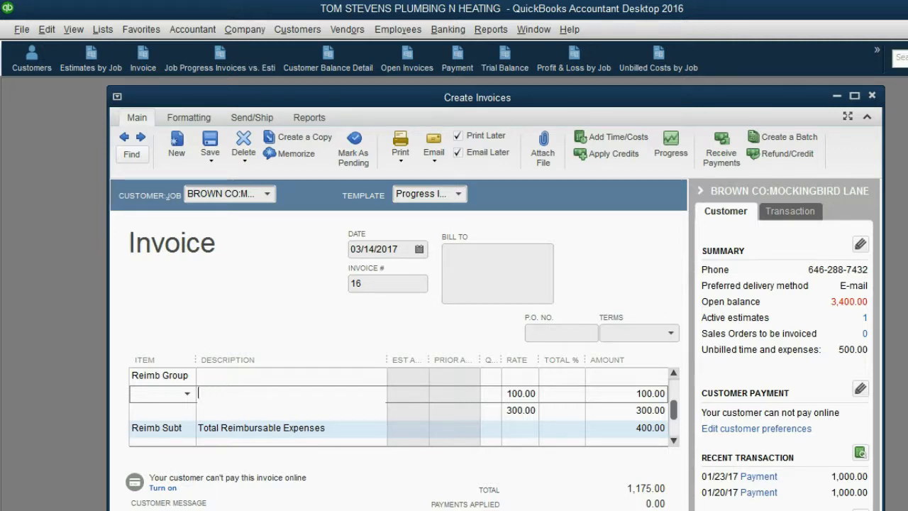
{"action": "type", "text": "SUPPLIE"}
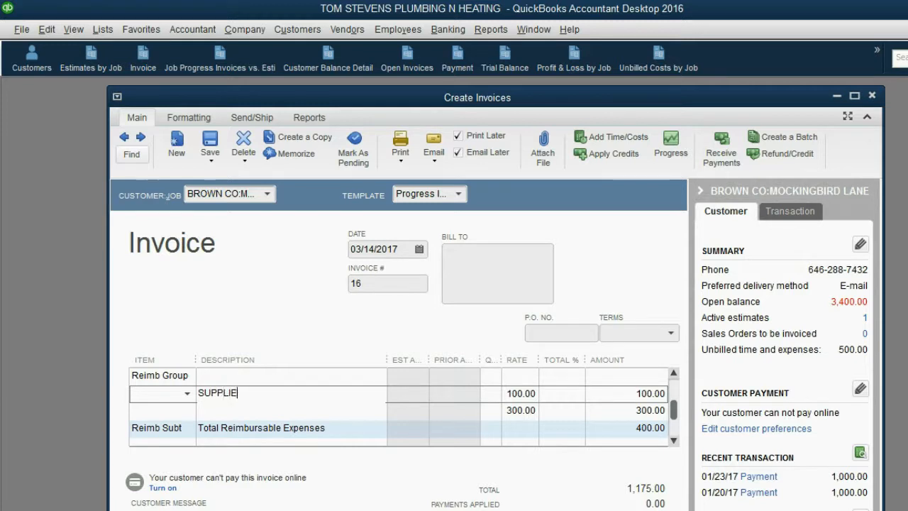
{"action": "left_click", "coordinate": [306, 409]}
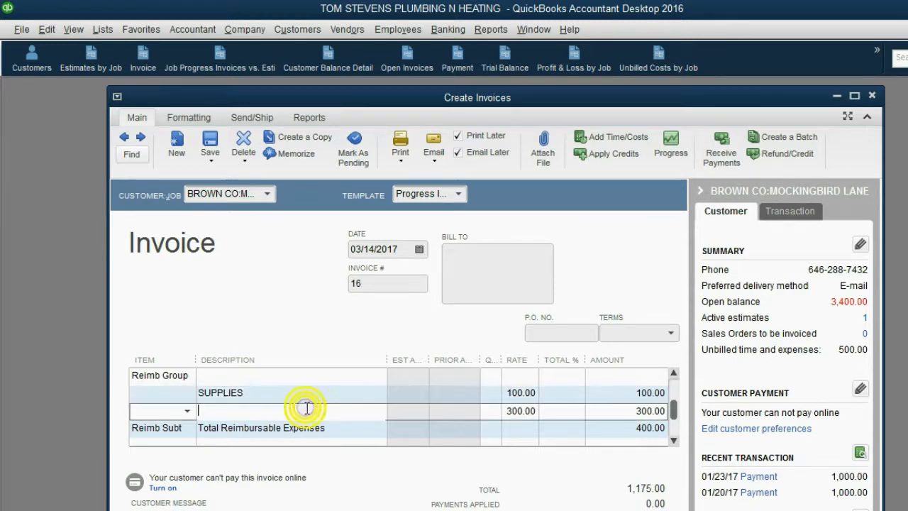
{"action": "type", "text": "DEMOLITION"}
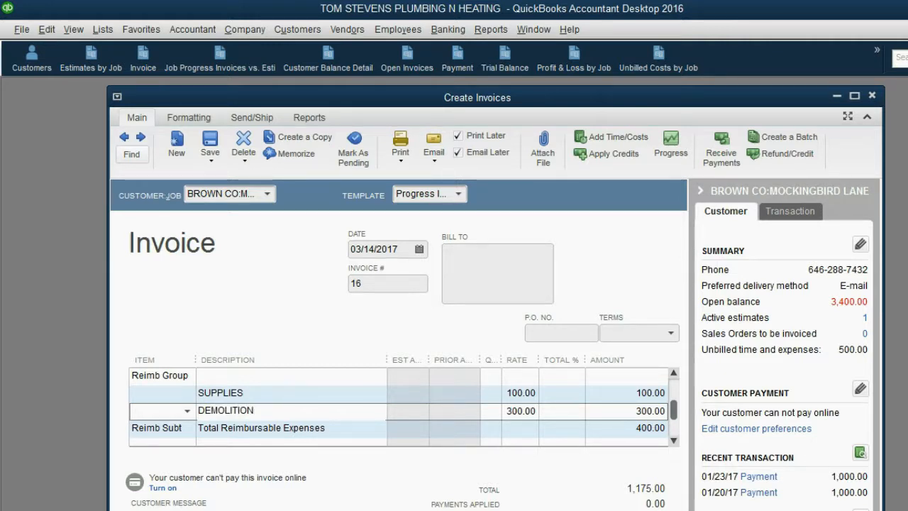
{"action": "left_click", "coordinate": [261, 427]}
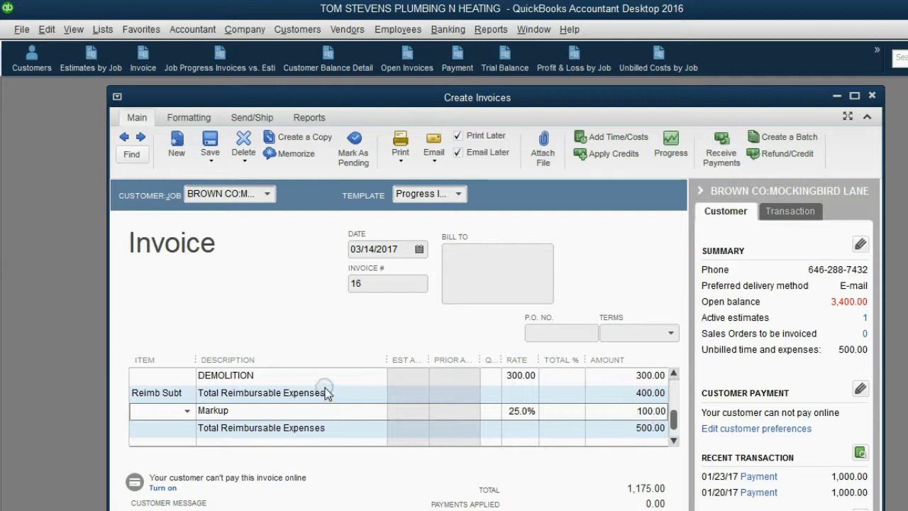
Save invoice 16, dismissing the missing email warning and recording it without emailing
{"action": "left_click", "coordinate": [261, 391]}
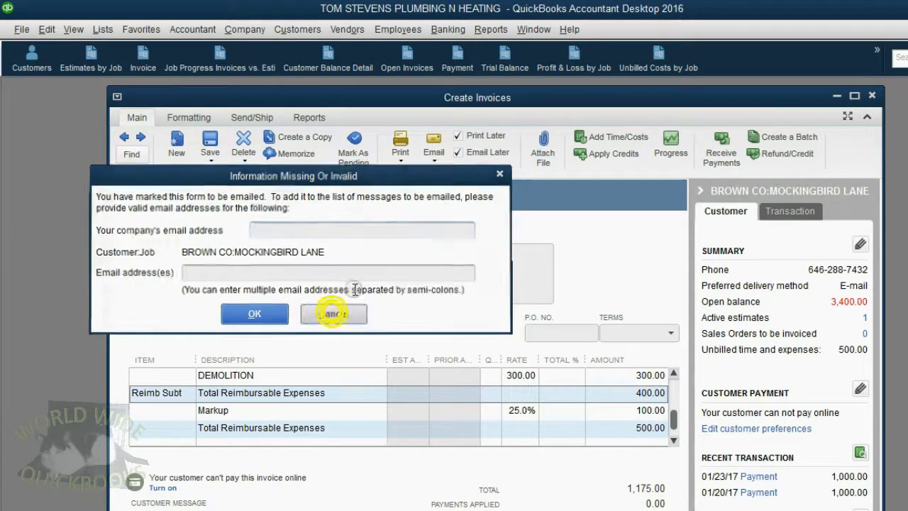
{"action": "left_click", "coordinate": [333, 313]}
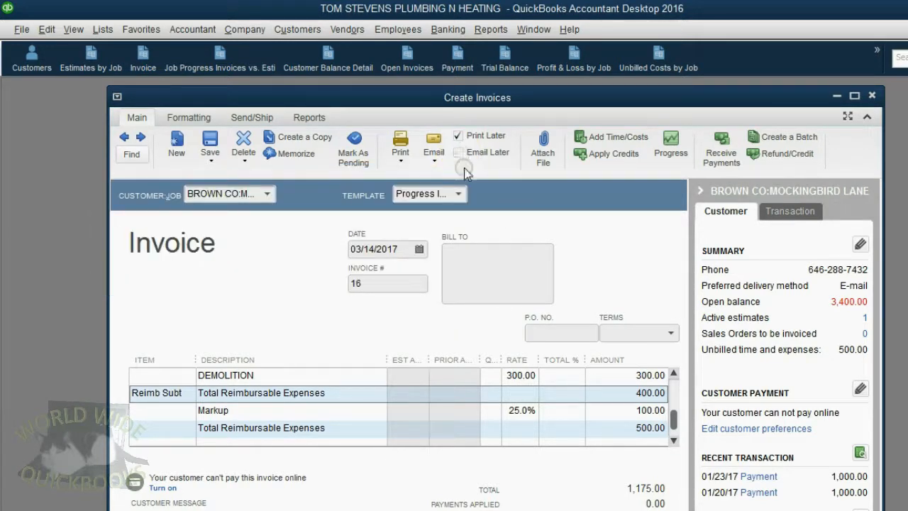
{"action": "left_click", "coordinate": [573, 59]}
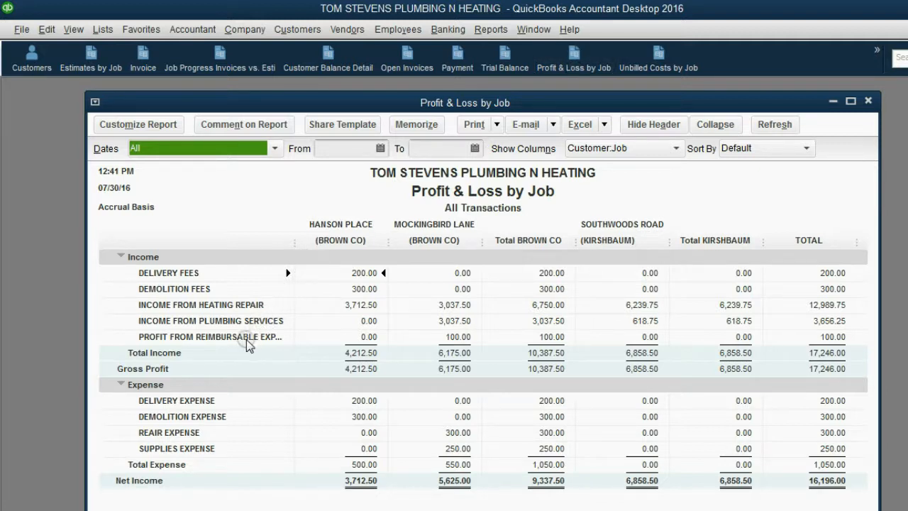
{"action": "mouse_move", "coordinate": [298, 256]}
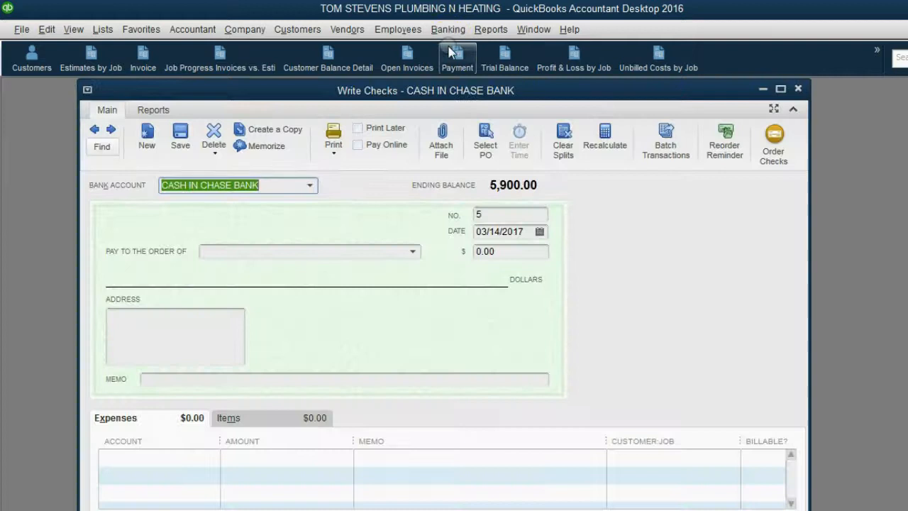
Date the check 03/20/2017, pay it to GRECON CONSTRUCTION N DEMOLITION for 200.00
{"action": "left_click", "coordinate": [509, 214]}
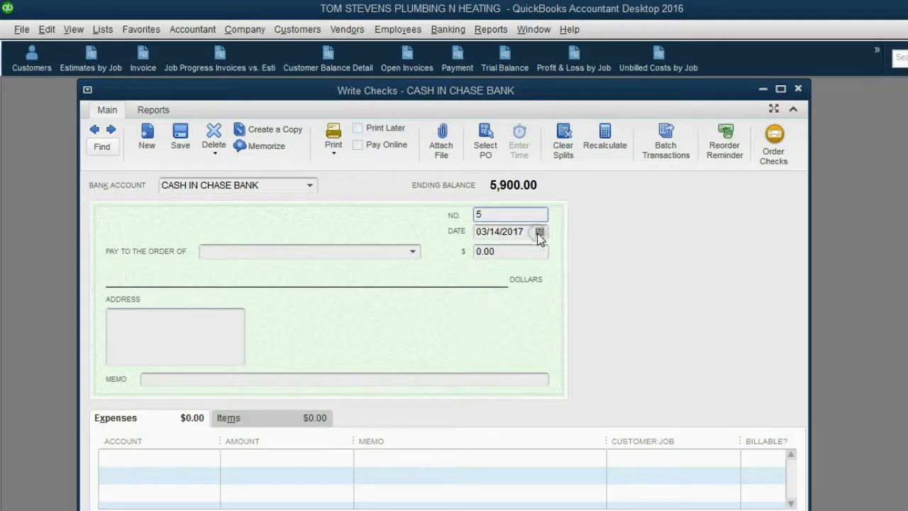
{"action": "left_click", "coordinate": [539, 231]}
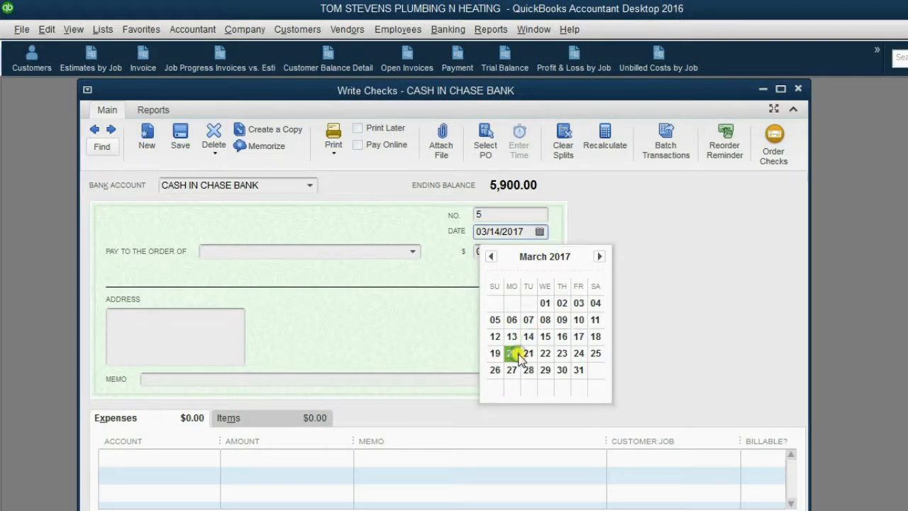
{"action": "left_click", "coordinate": [528, 352]}
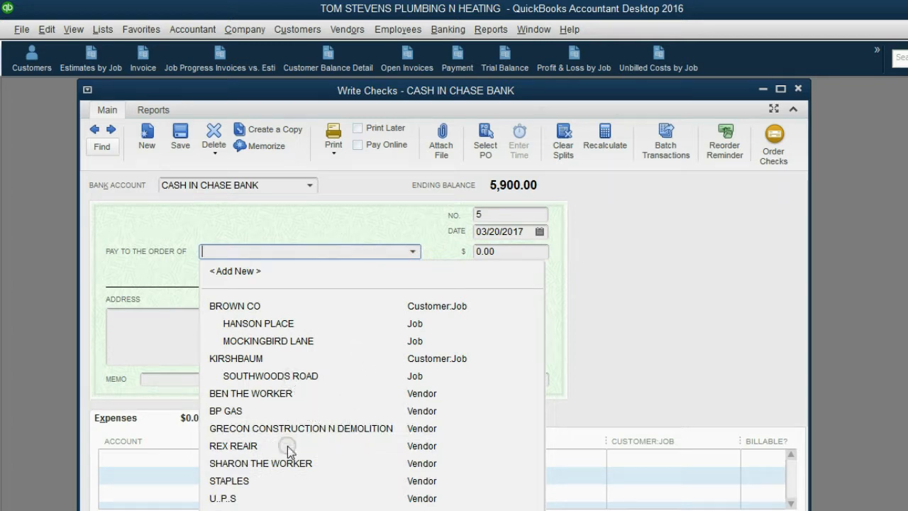
{"action": "left_click", "coordinate": [300, 428]}
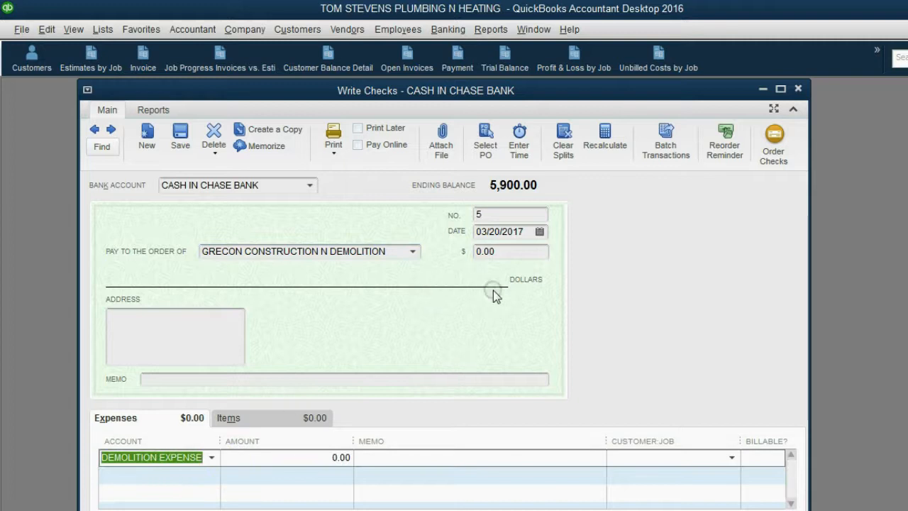
{"action": "type", "text": "20"}
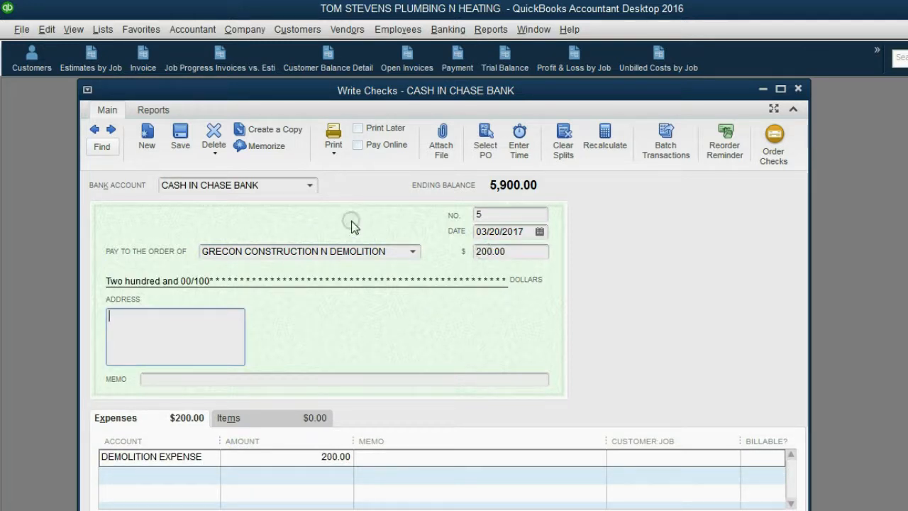
Charge the demolition expense to the customer:job and record the check
{"action": "left_click", "coordinate": [732, 459]}
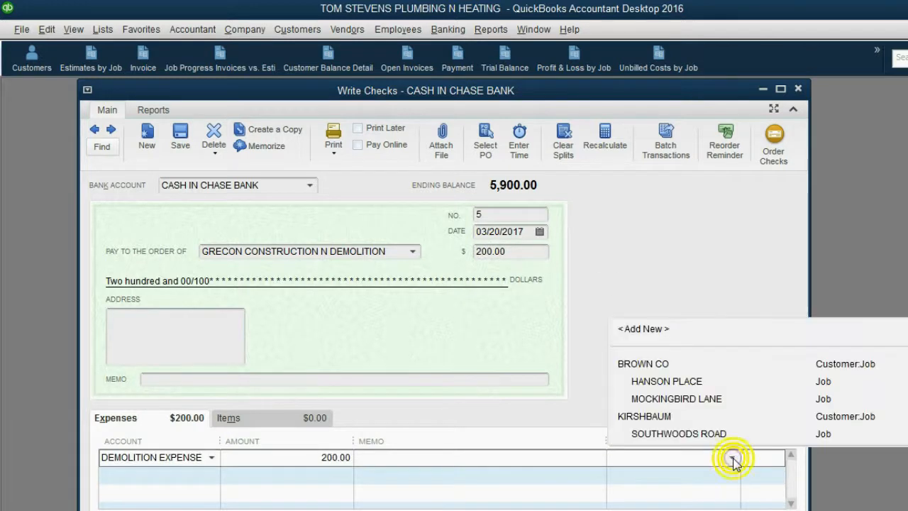
{"action": "left_click", "coordinate": [675, 398]}
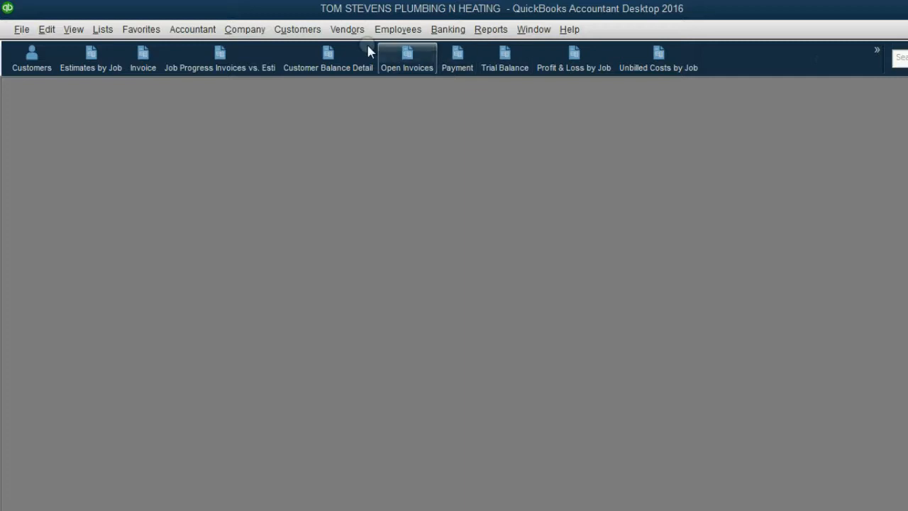
{"action": "left_click", "coordinate": [346, 28]}
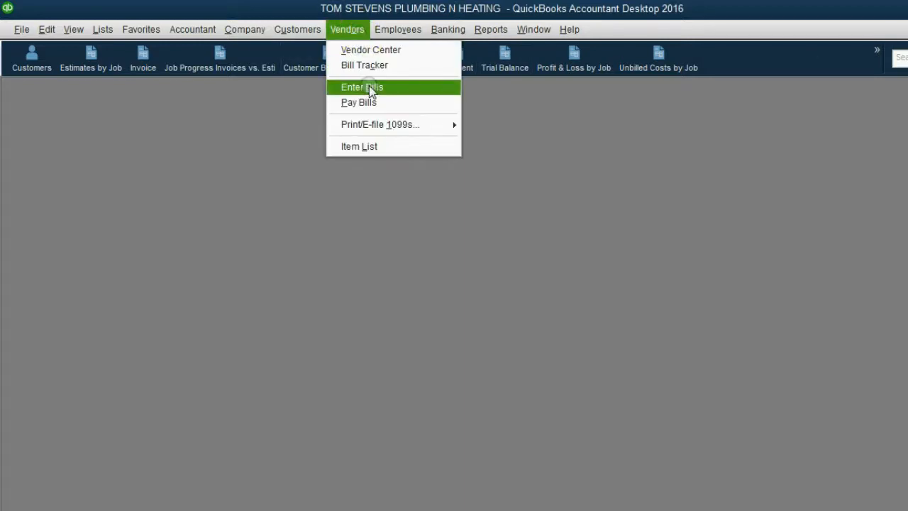
Enter a new bill from U.P.S dated 03/22/2017 with reference number 9191
{"action": "left_click", "coordinate": [362, 86]}
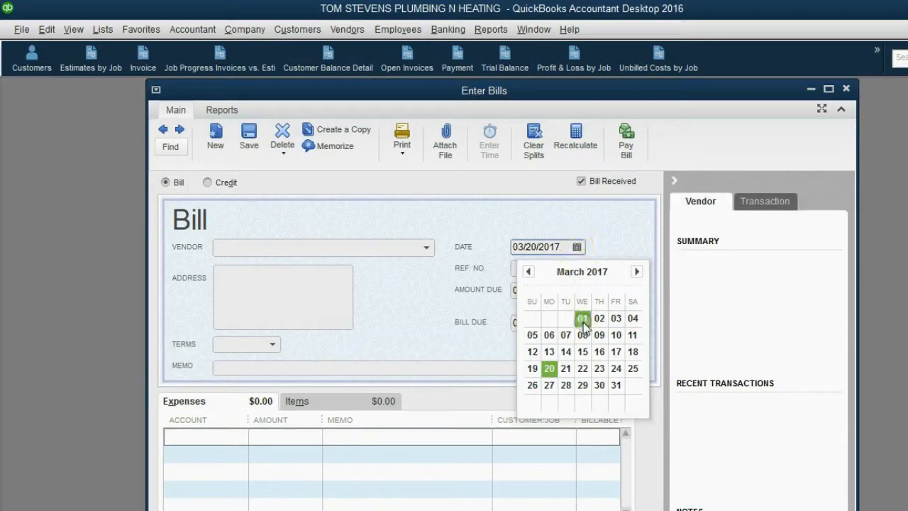
{"action": "left_click", "coordinate": [425, 247]}
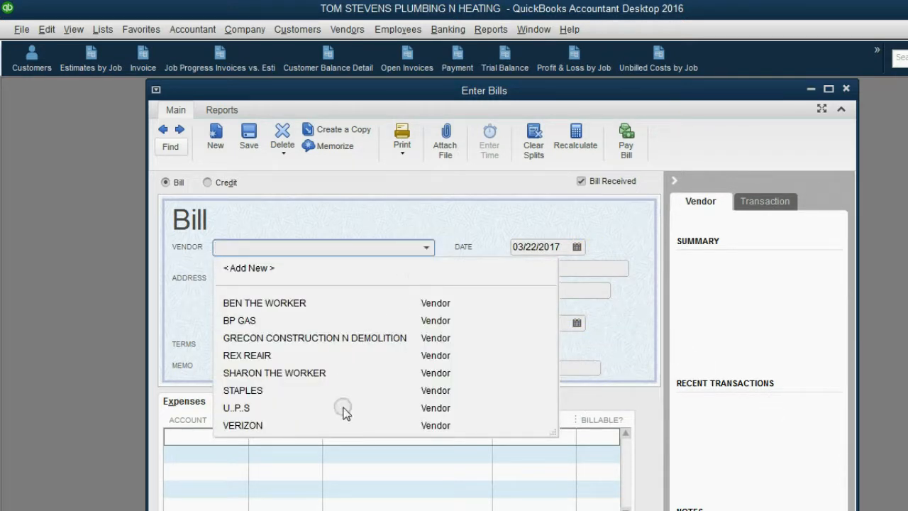
{"action": "left_click", "coordinate": [235, 407]}
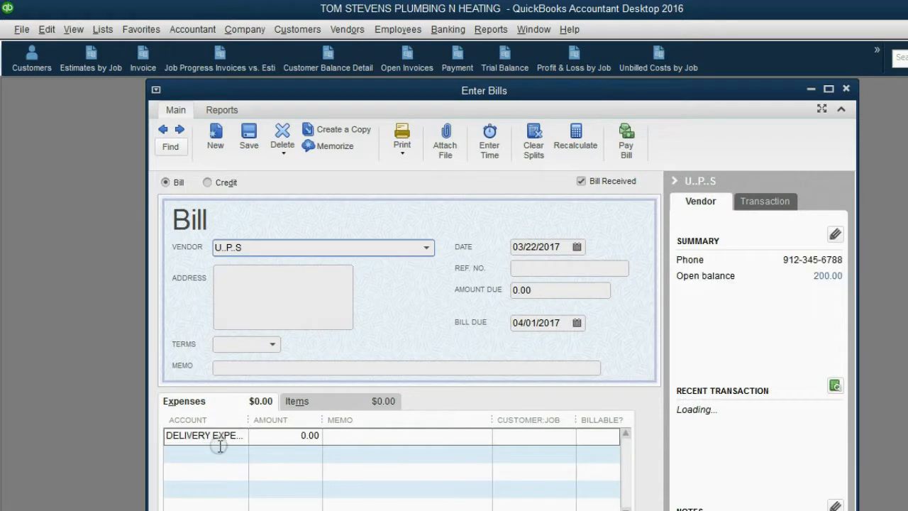
{"action": "left_click", "coordinate": [569, 267]}
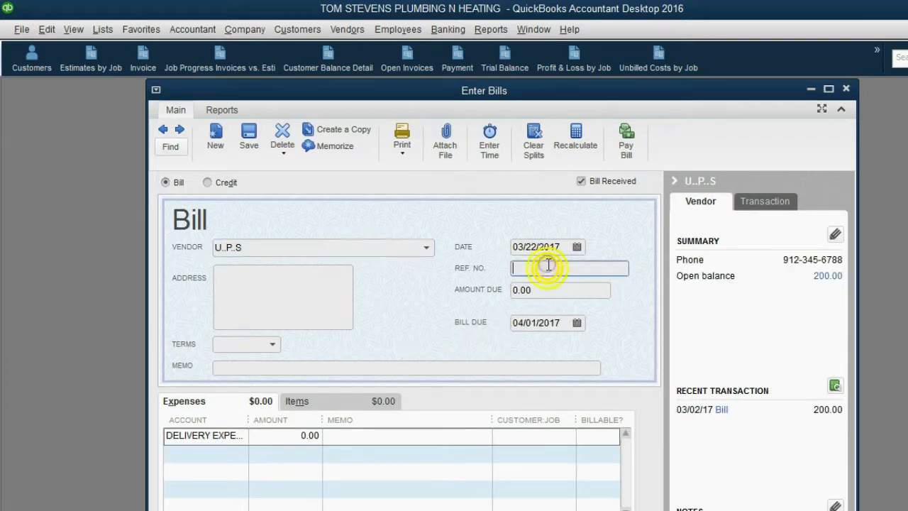
{"action": "type", "text": "9191"}
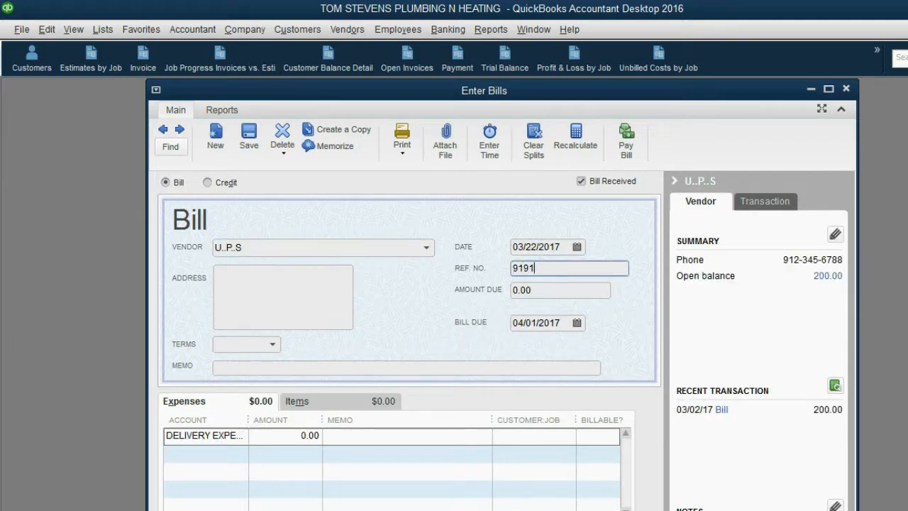
{"action": "left_click", "coordinate": [559, 289]}
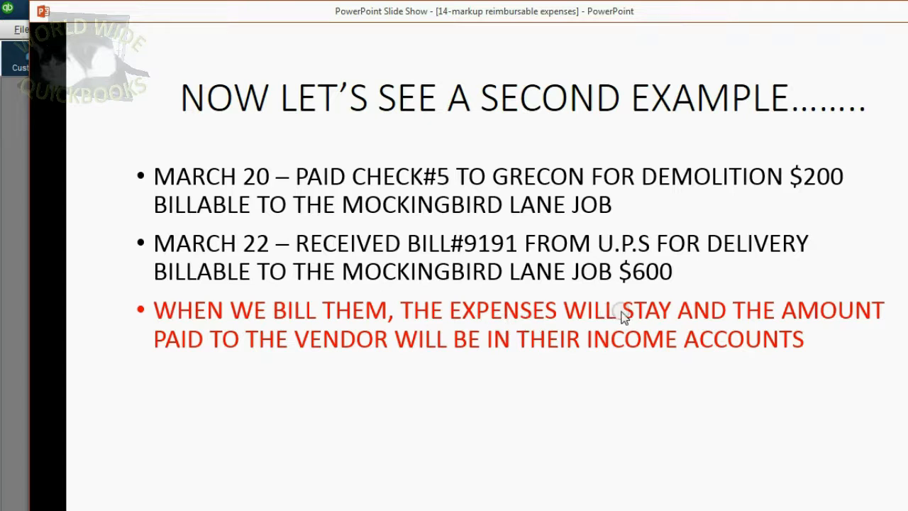
{"action": "mouse_move", "coordinate": [312, 355]}
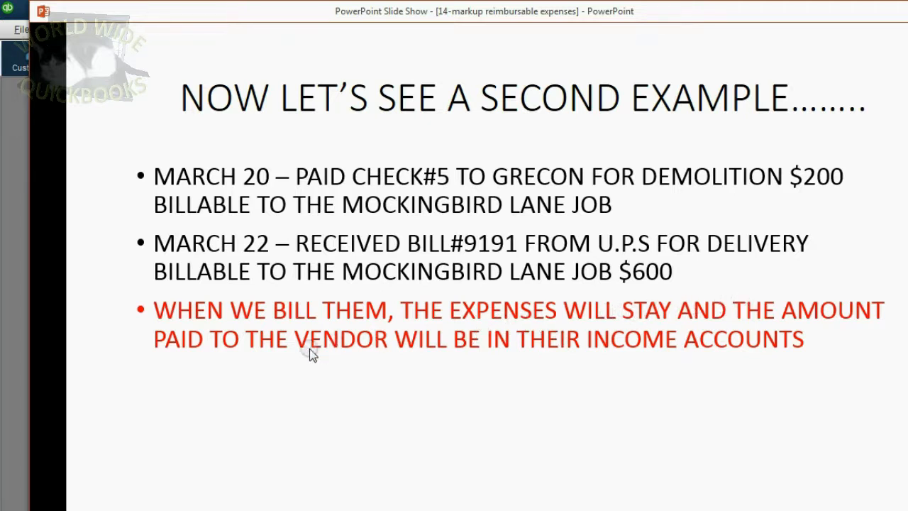
{"action": "mouse_move", "coordinate": [486, 352]}
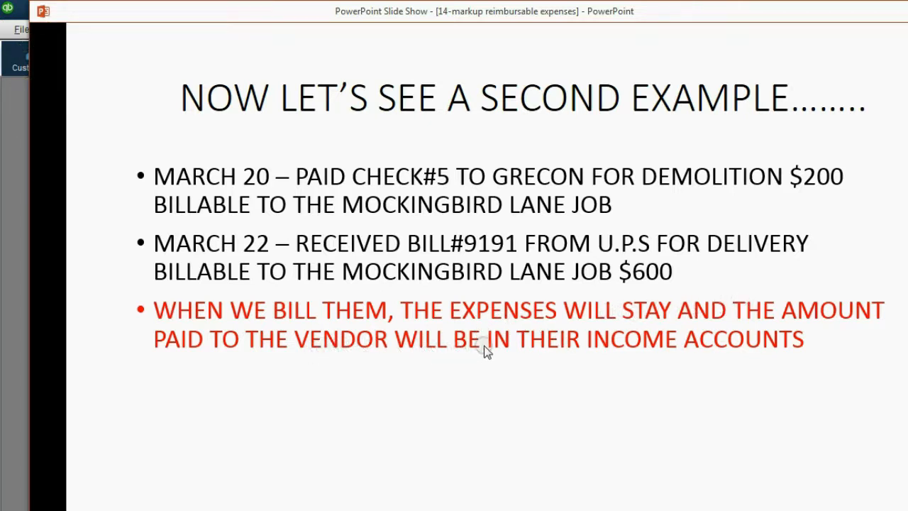
{"action": "mouse_move", "coordinate": [786, 475]}
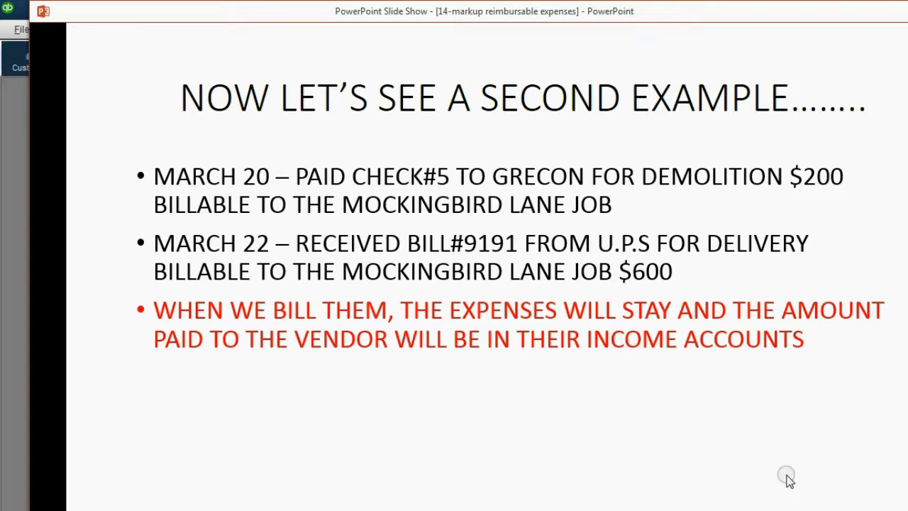
Reveal the slide's bullet about setting up income accounts for these expenses
{"action": "left_click", "coordinate": [786, 474]}
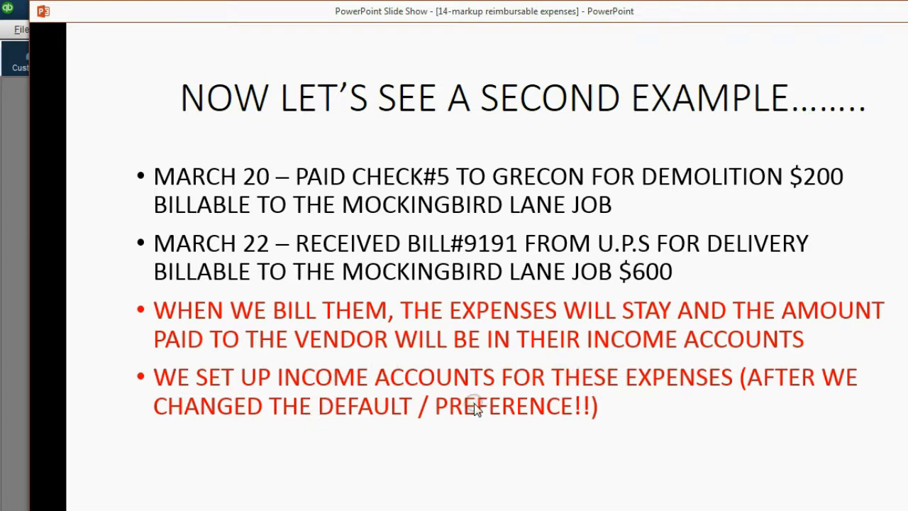
{"action": "mouse_move", "coordinate": [461, 345]}
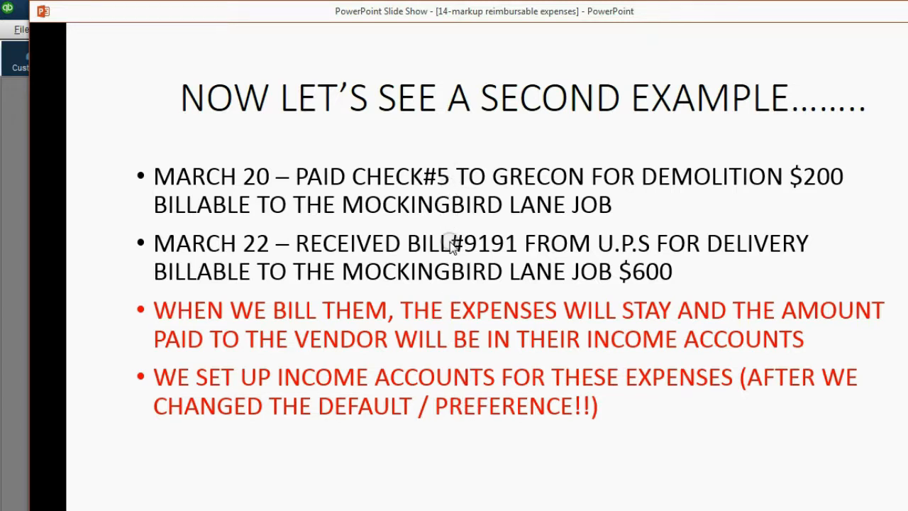
{"action": "mouse_move", "coordinate": [423, 247]}
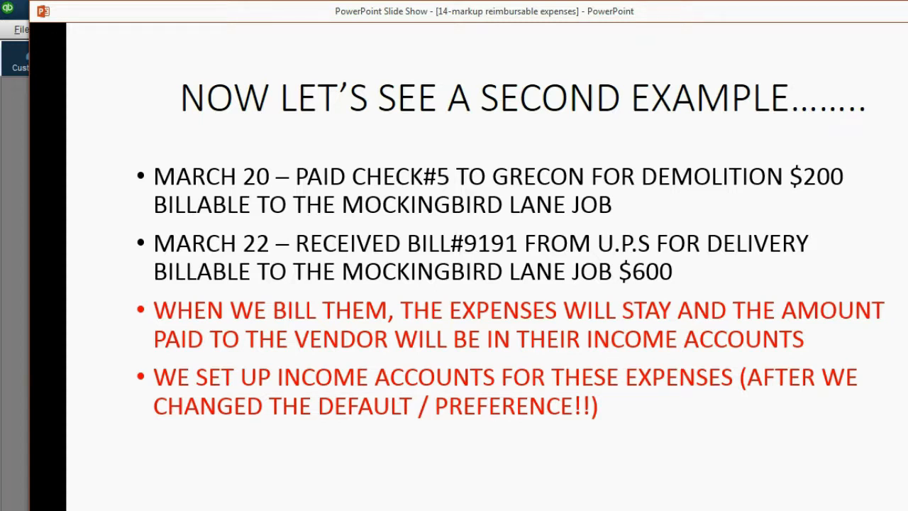
Advance to the March 25 slide: bill Brown Co another 10%, billable expenses, $300 markup
{"action": "key", "text": "right"}
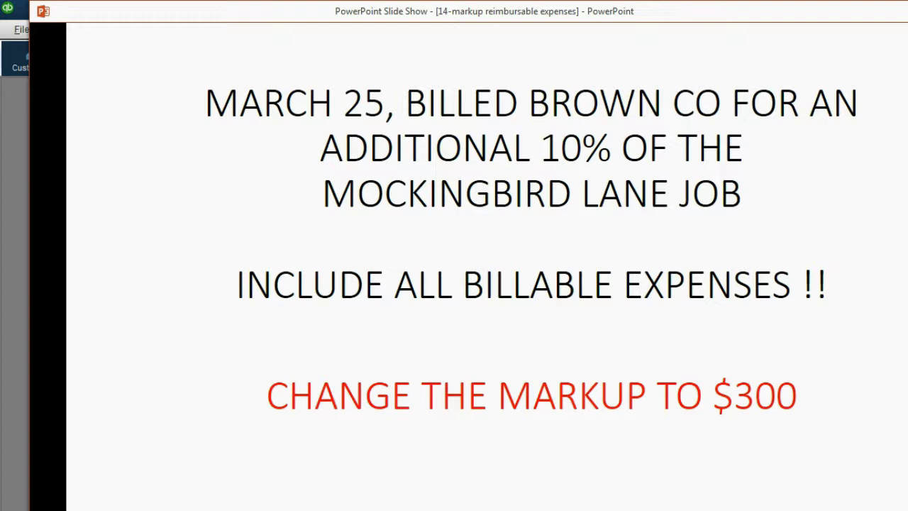
{"action": "mouse_move", "coordinate": [687, 105]}
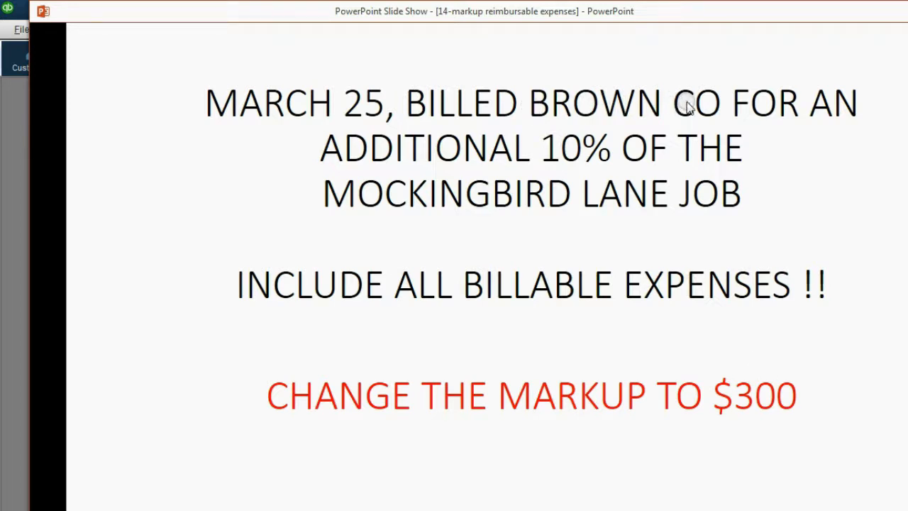
{"action": "mouse_move", "coordinate": [678, 147]}
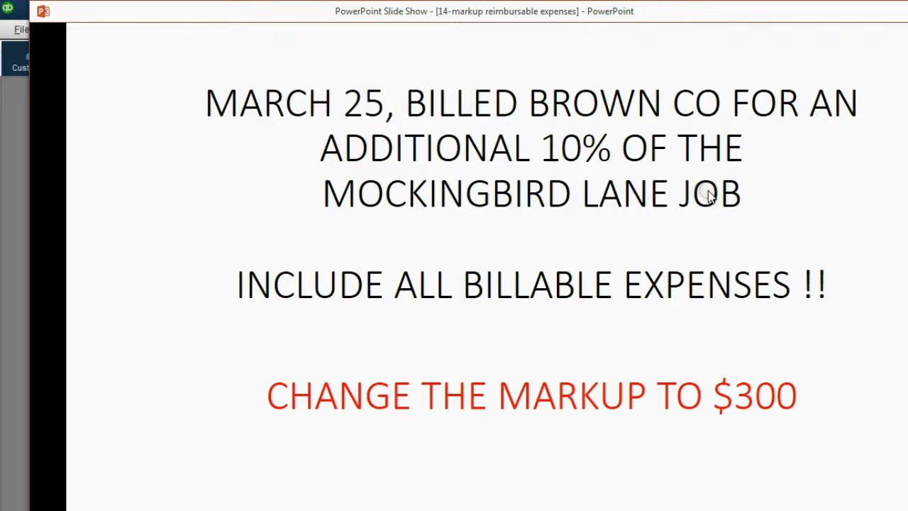
{"action": "mouse_move", "coordinate": [593, 284]}
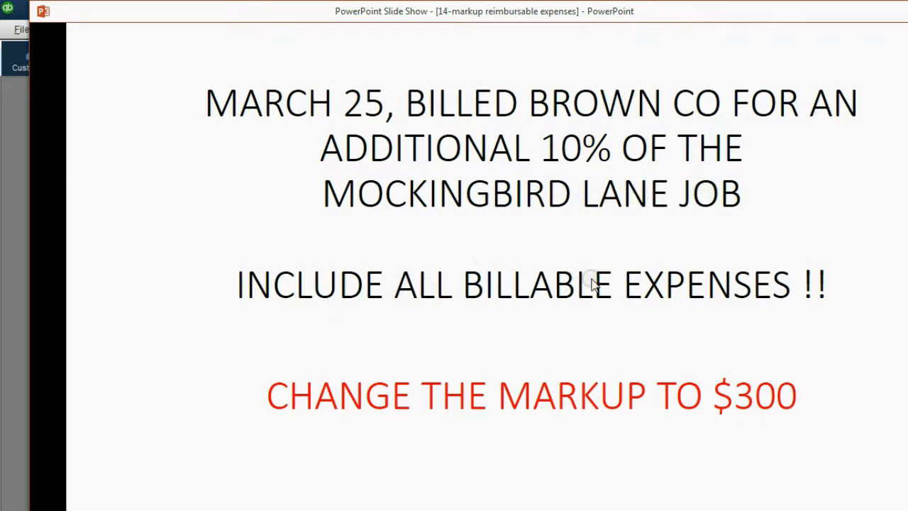
{"action": "mouse_move", "coordinate": [692, 291]}
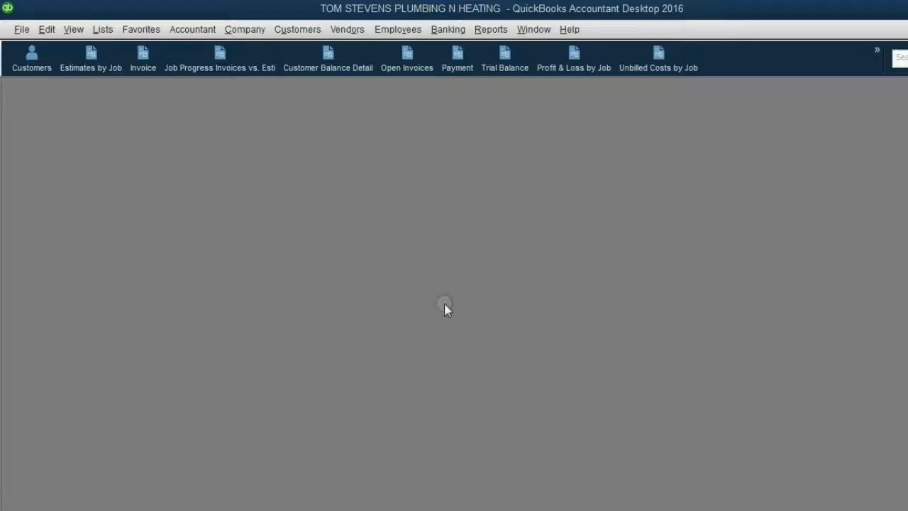
Start a Brown Co:Mockingbird Lane invoice billing 10% of the entire estimate
{"action": "left_click", "coordinate": [142, 57]}
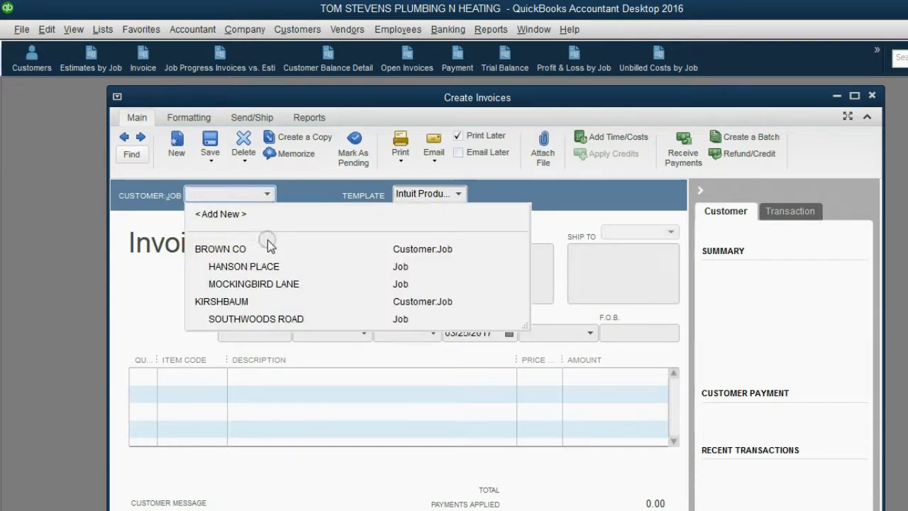
{"action": "left_click", "coordinate": [253, 284]}
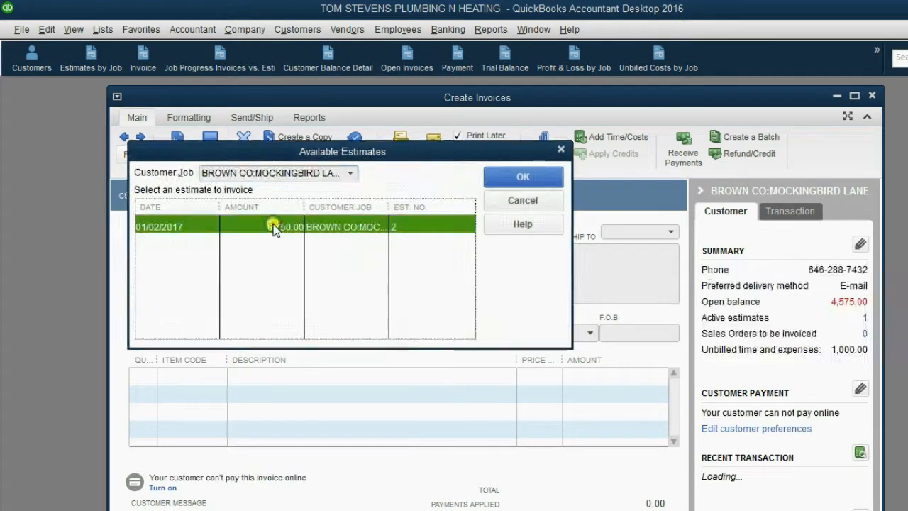
{"action": "left_click", "coordinate": [522, 176]}
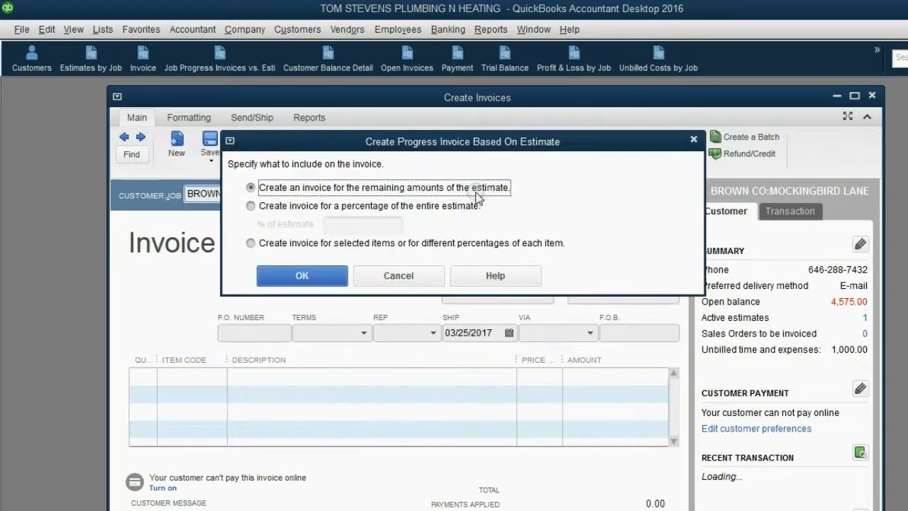
{"action": "left_click", "coordinate": [251, 206]}
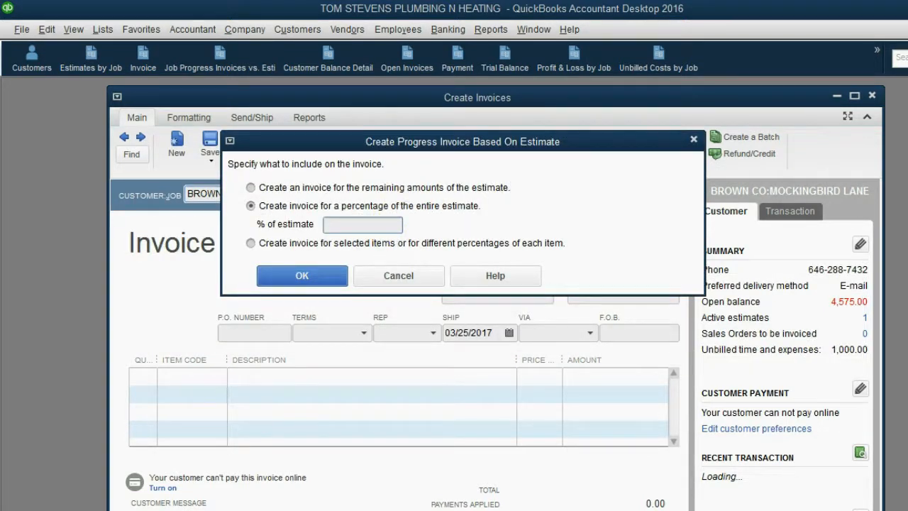
{"action": "type", "text": "10.0%"}
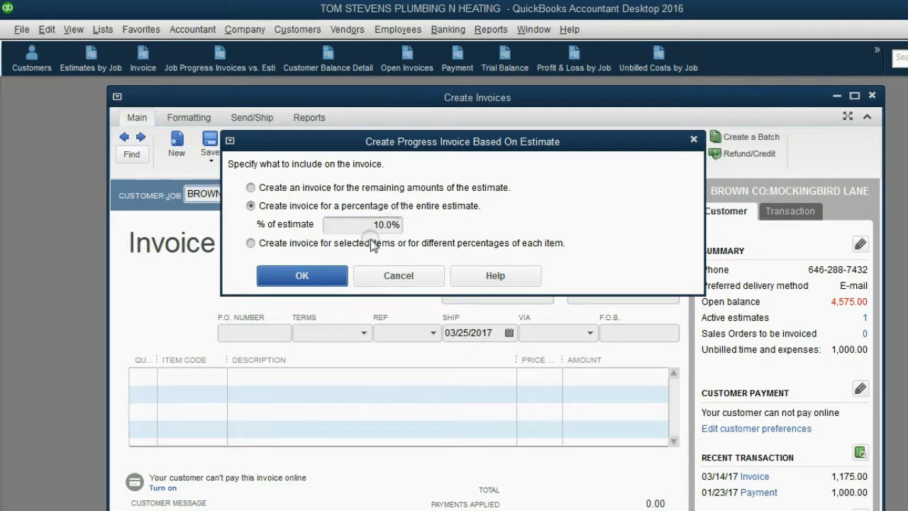
{"action": "left_click", "coordinate": [301, 276]}
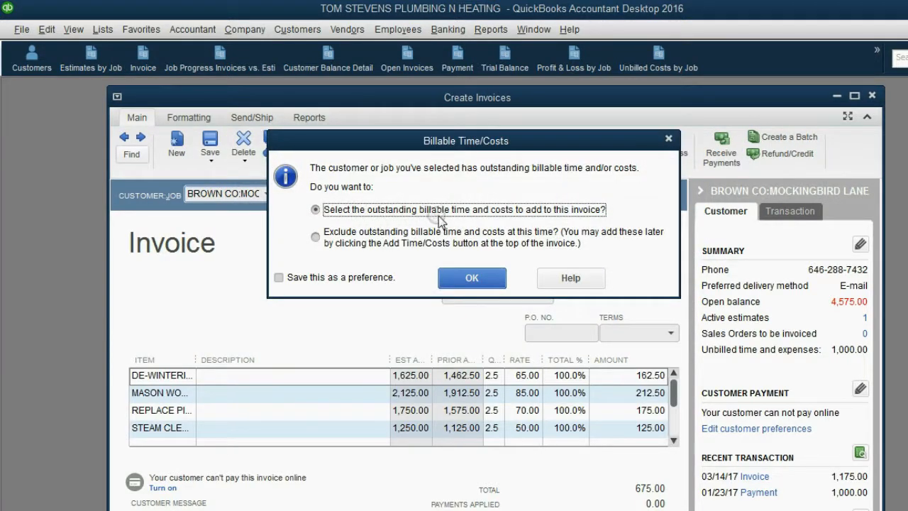
Add the outstanding demolition (200.00) and UPS (600.00) expenses to the invoice with markup
{"action": "left_click", "coordinate": [471, 276]}
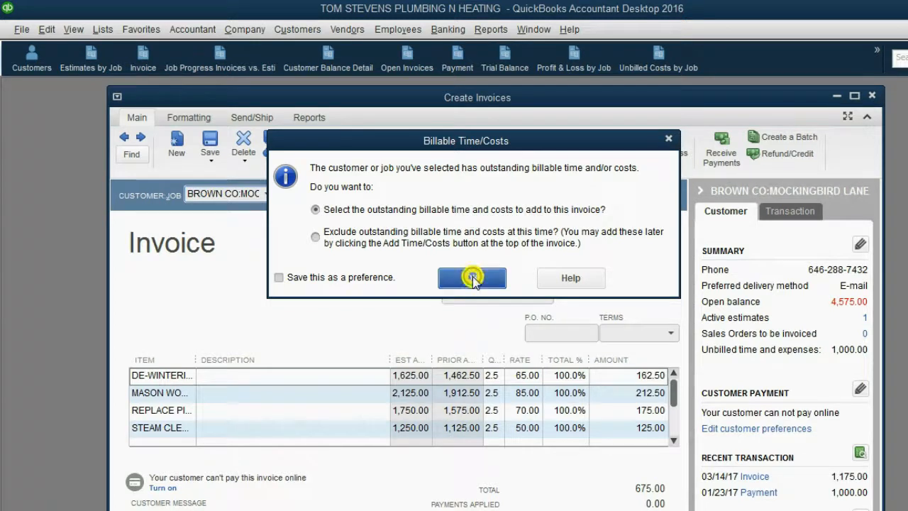
{"action": "left_click", "coordinate": [471, 277]}
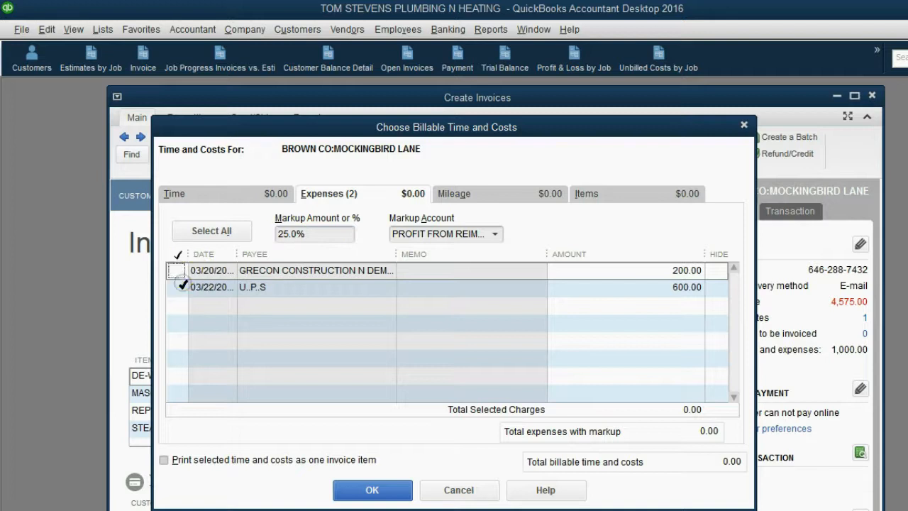
{"action": "left_click", "coordinate": [177, 269]}
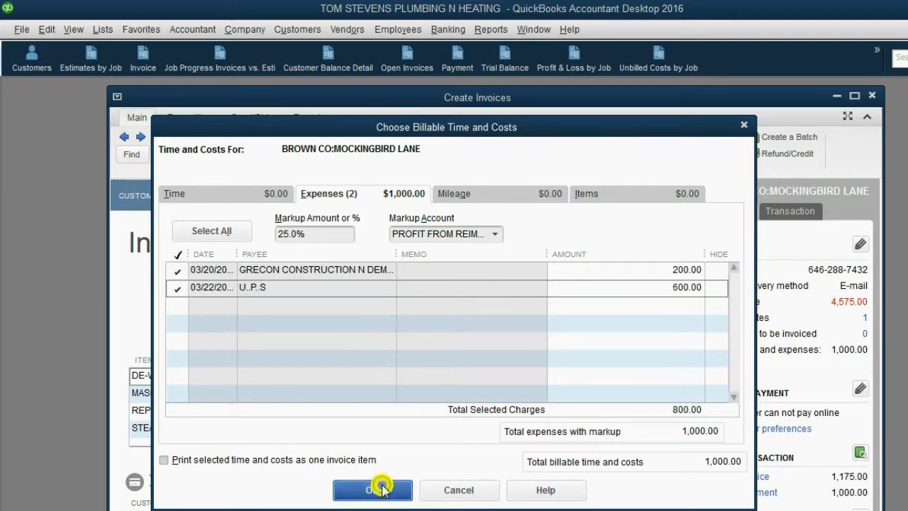
{"action": "left_click", "coordinate": [372, 491]}
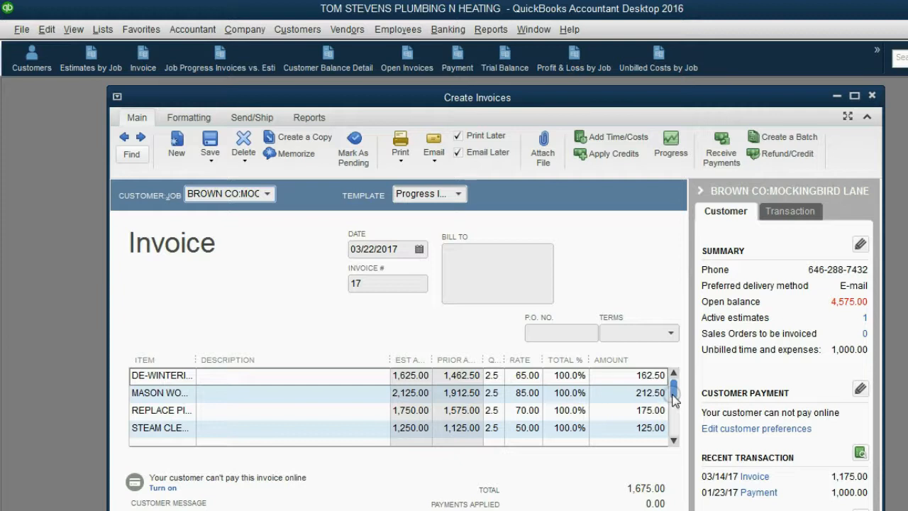
Describe the reimbursable lines as DEMOLITION and DELIVERY
{"action": "scroll", "scroll_direction": "down", "scroll_amount": 3}
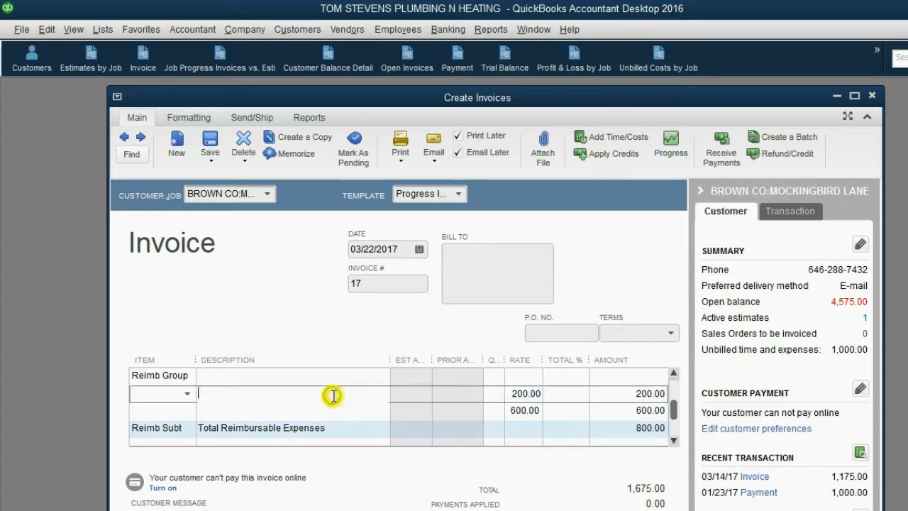
{"action": "mouse_move", "coordinate": [372, 389]}
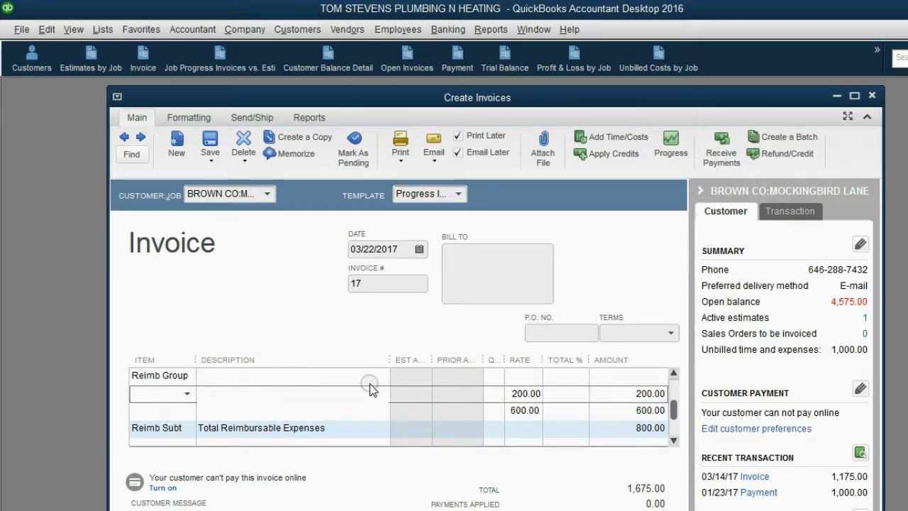
{"action": "type", "text": "DEMOL"}
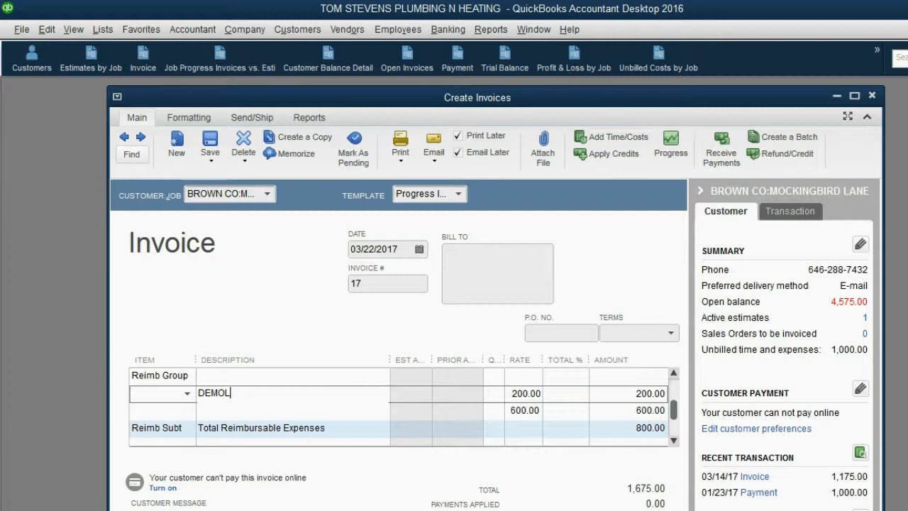
{"action": "type", "text": "ITION"}
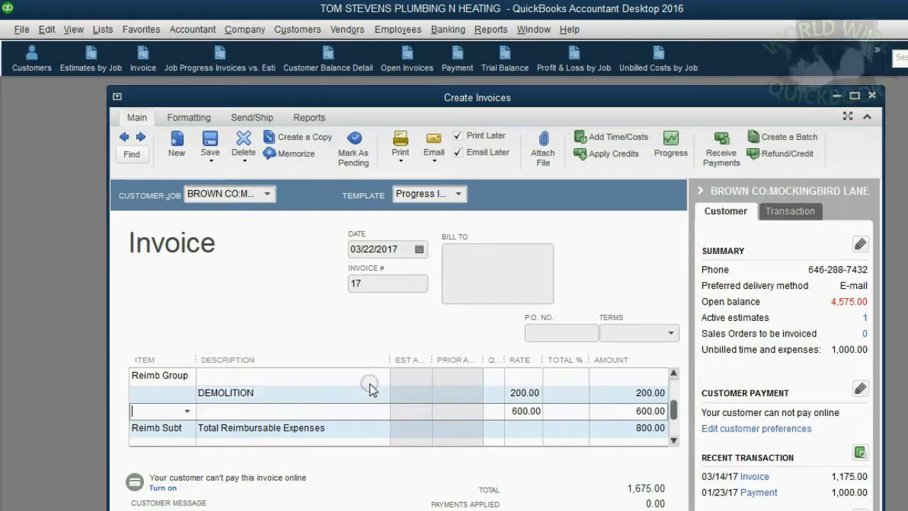
{"action": "type", "text": "DELI"}
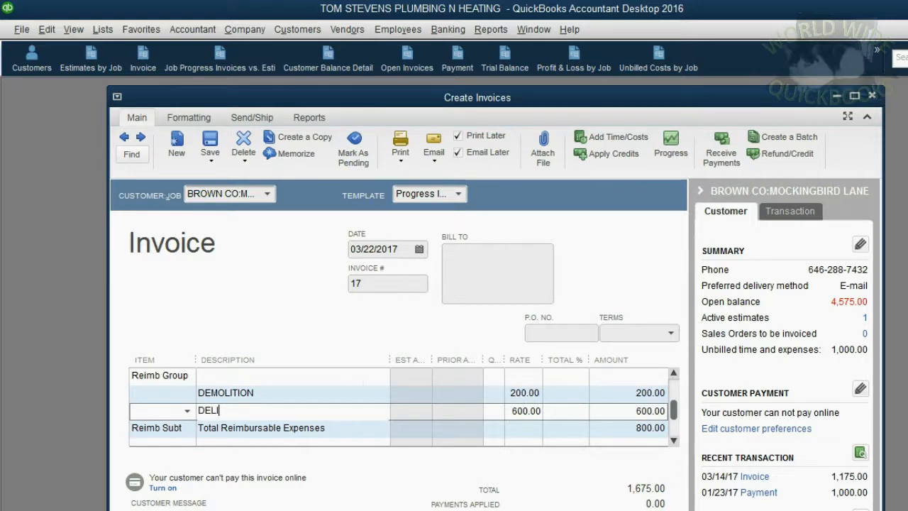
{"action": "type", "text": "VERY"}
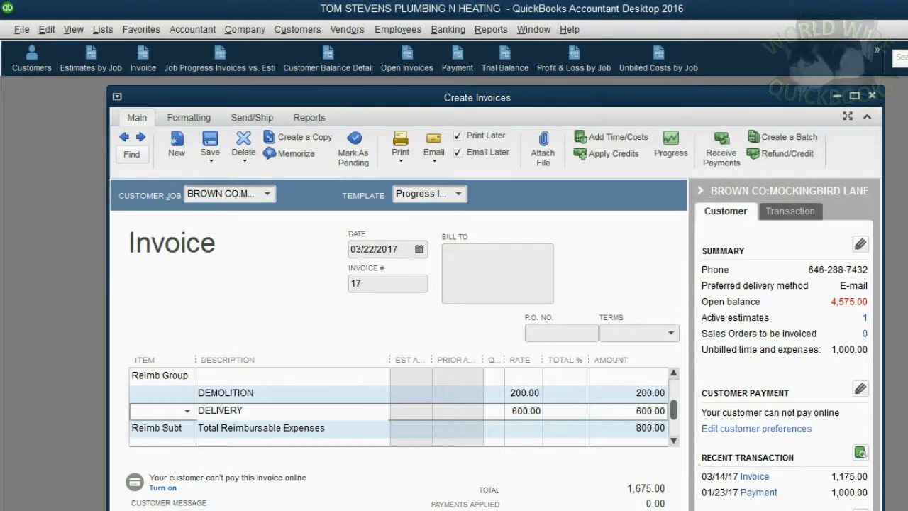
{"action": "left_click", "coordinate": [162, 428]}
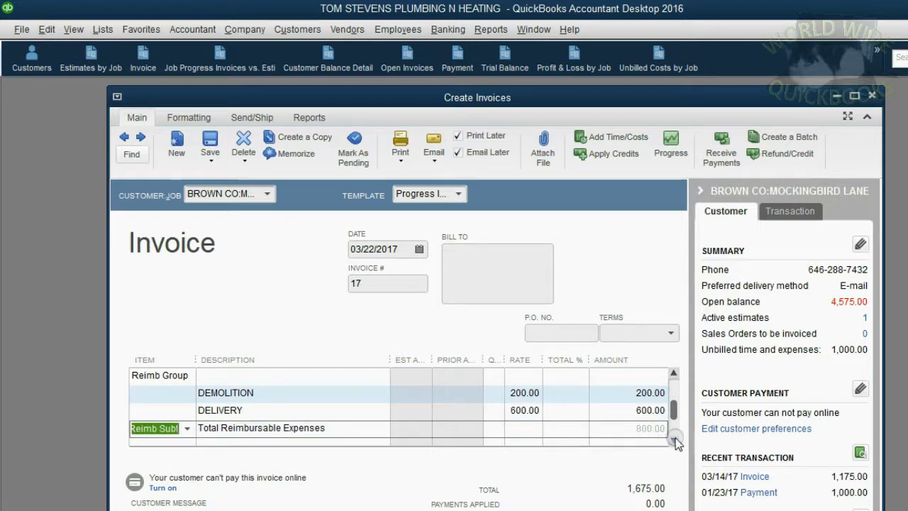
Set the markup to 300.00 and save and close invoice 17
{"action": "left_click", "coordinate": [674, 439]}
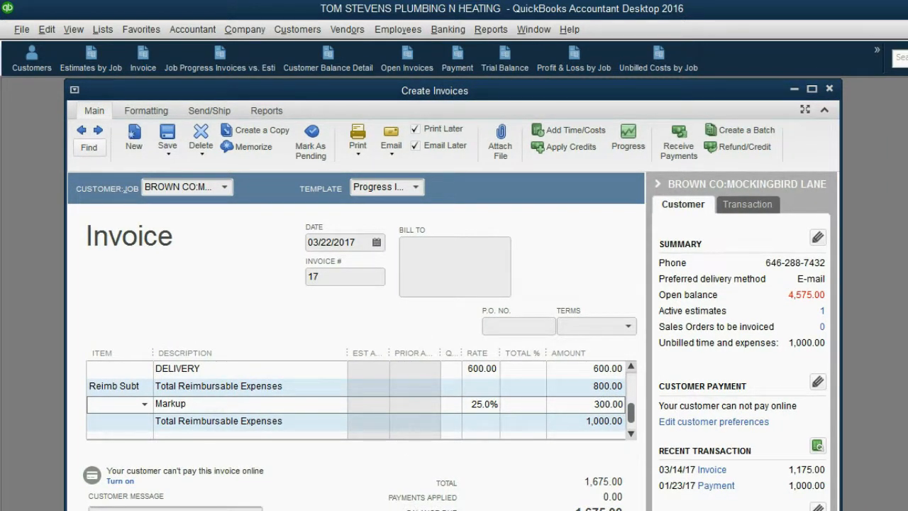
{"action": "left_click", "coordinate": [167, 140]}
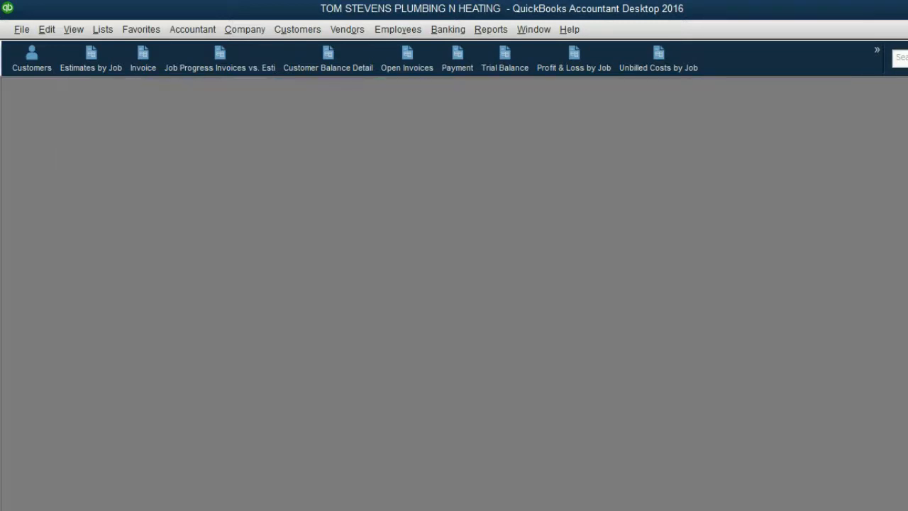
Run Profit & Loss by Job and QuickZoom Mockingbird Lane's 400.00 reimbursable-expense profit
{"action": "left_click", "coordinate": [573, 57]}
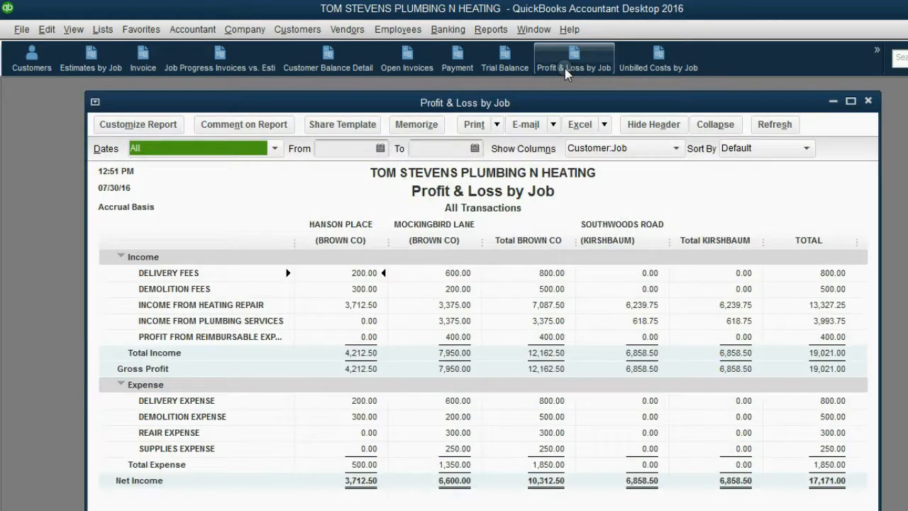
{"action": "mouse_move", "coordinate": [264, 321]}
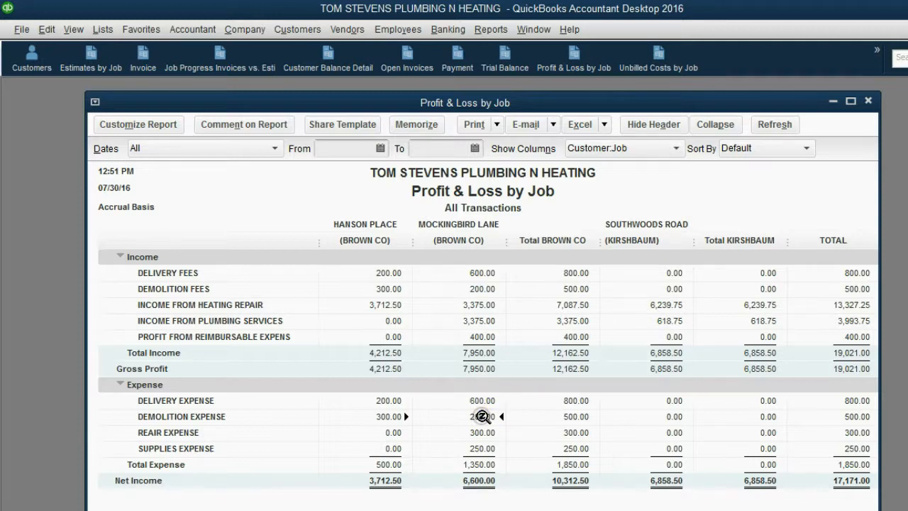
{"action": "mouse_move", "coordinate": [475, 396]}
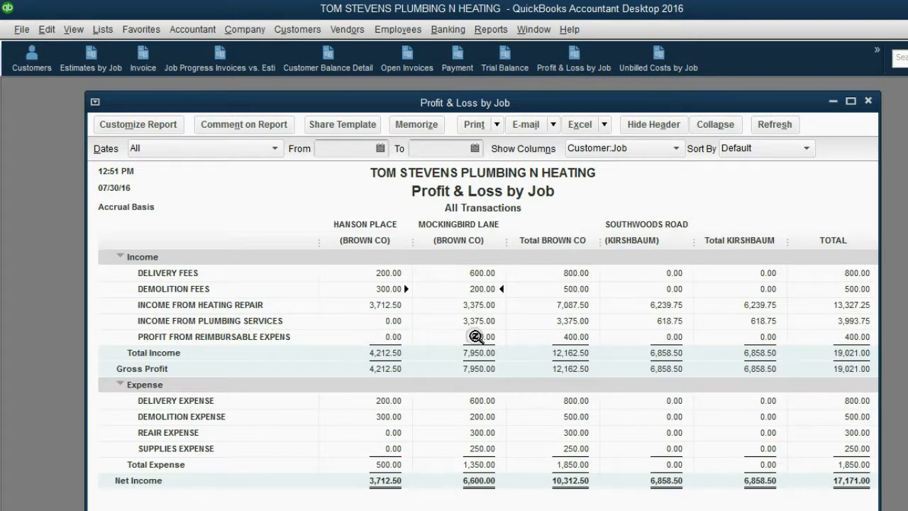
{"action": "double_click", "coordinate": [477, 337]}
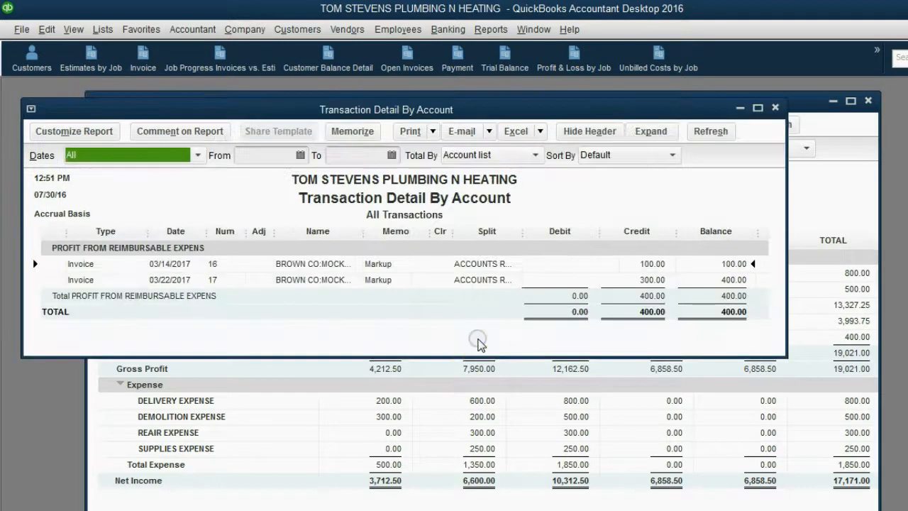